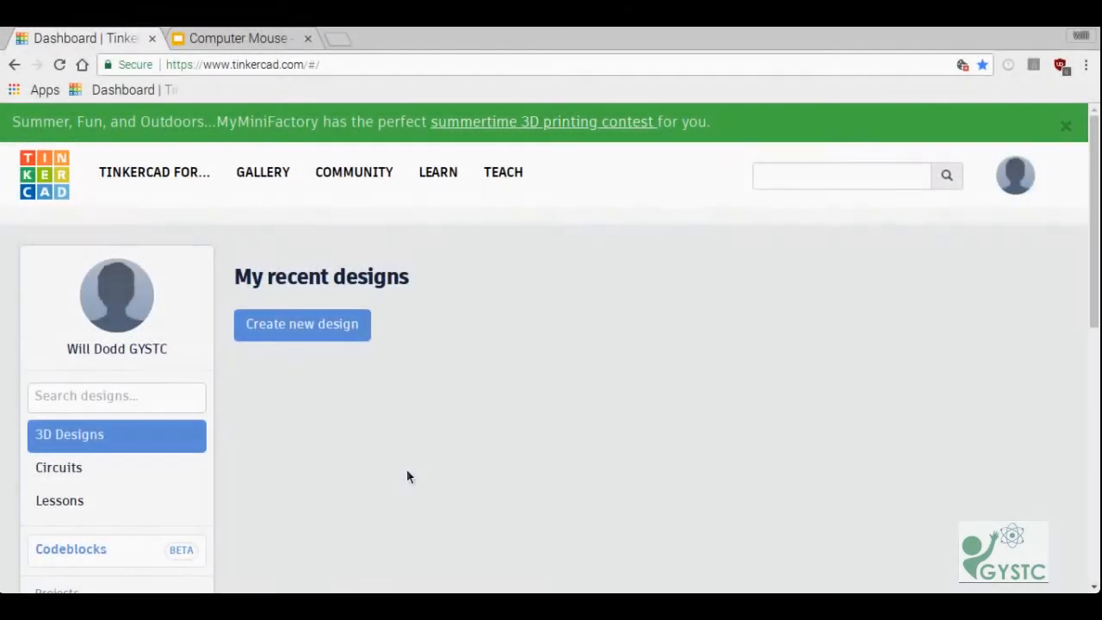
pyautogui.moveTo(639, 367)
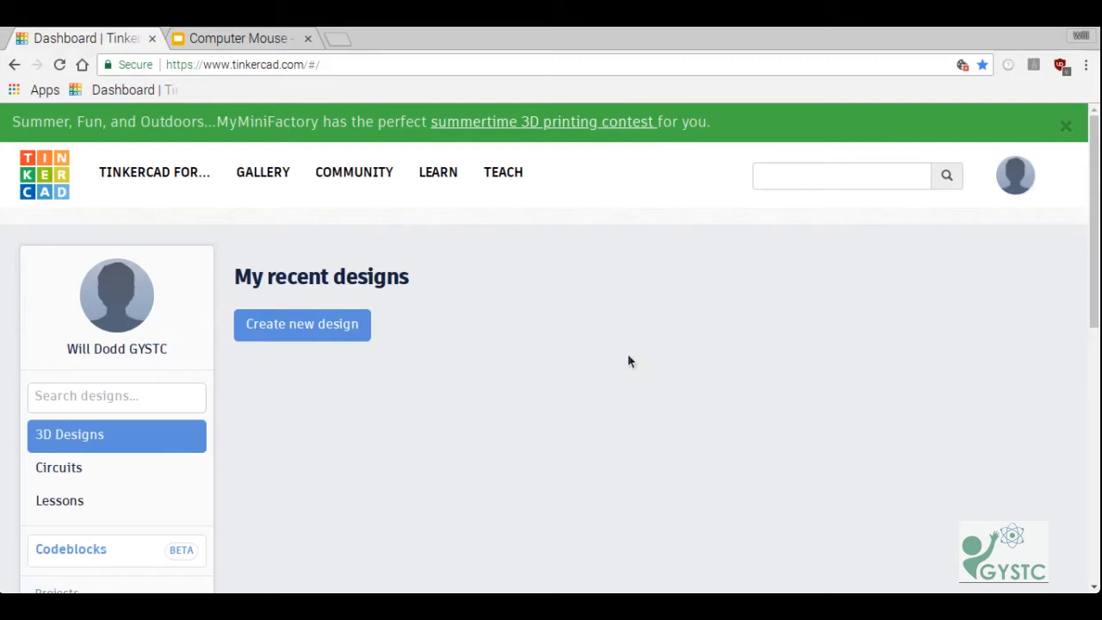
pyautogui.moveTo(312, 331)
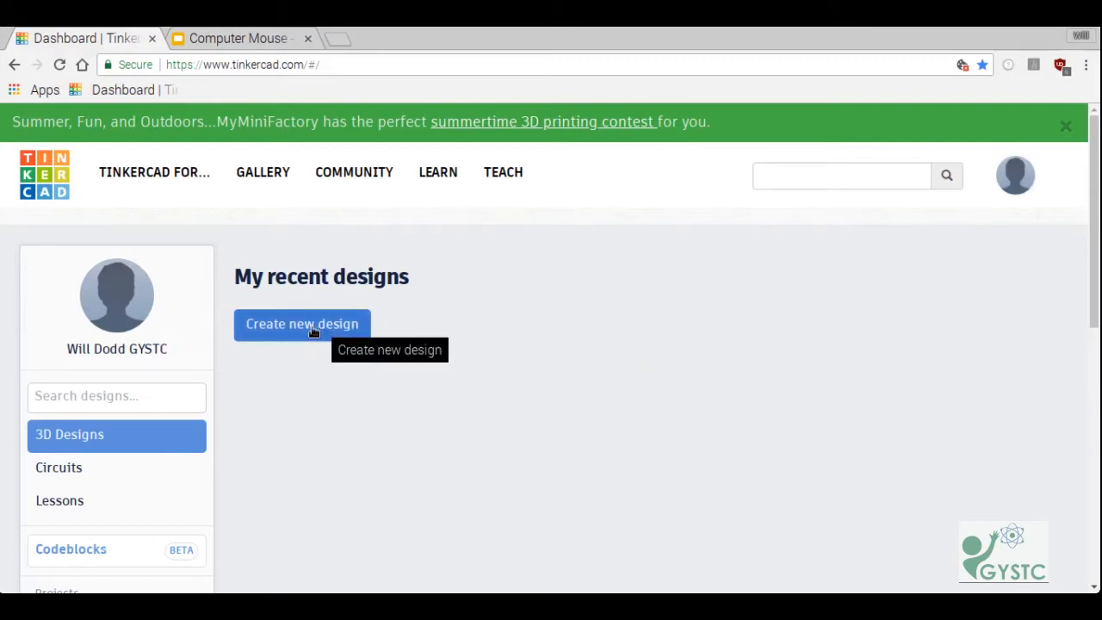
# Start a new 3D design from the Tinkercad dashboard
pyautogui.click(303, 323)
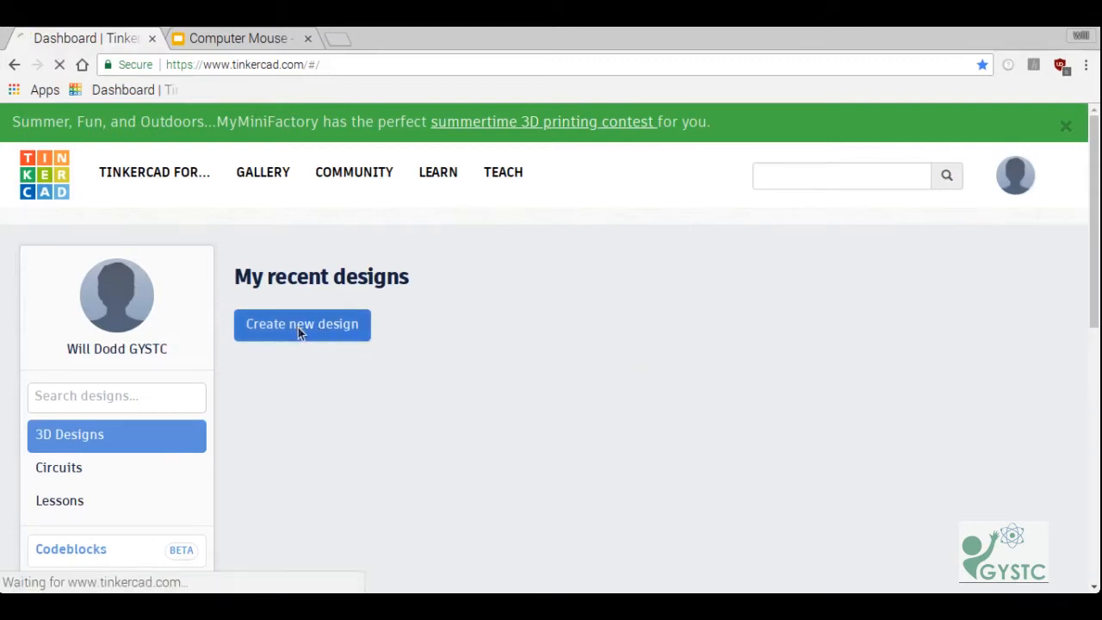
# Let the new 'Fabulous Jarv' design finish loading with an empty workplane
pyautogui.click(302, 323)
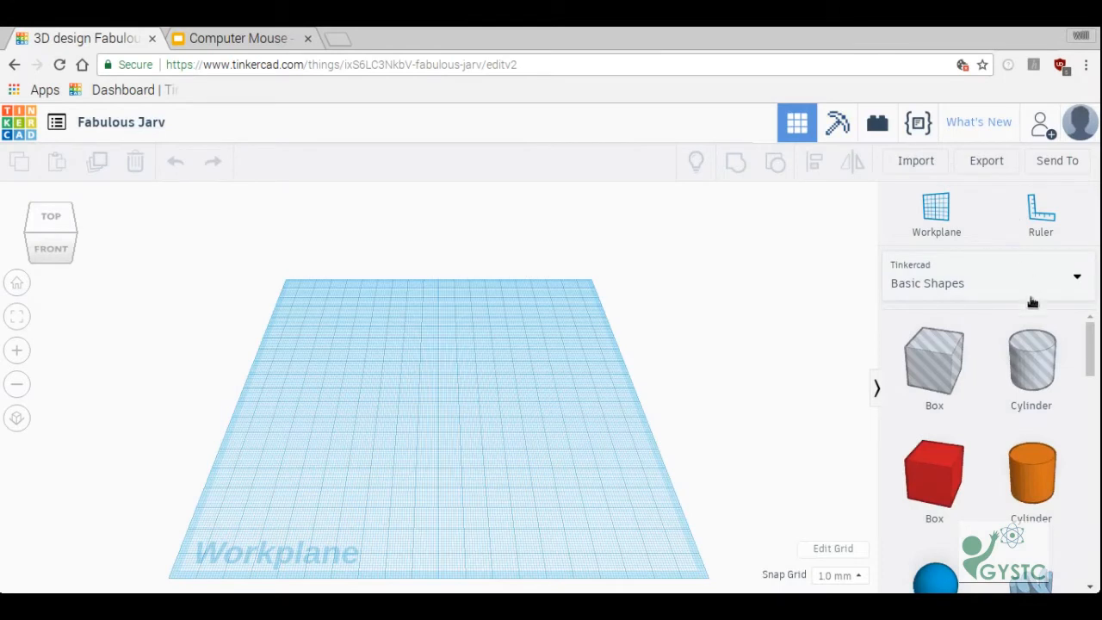
pyautogui.moveTo(675, 403)
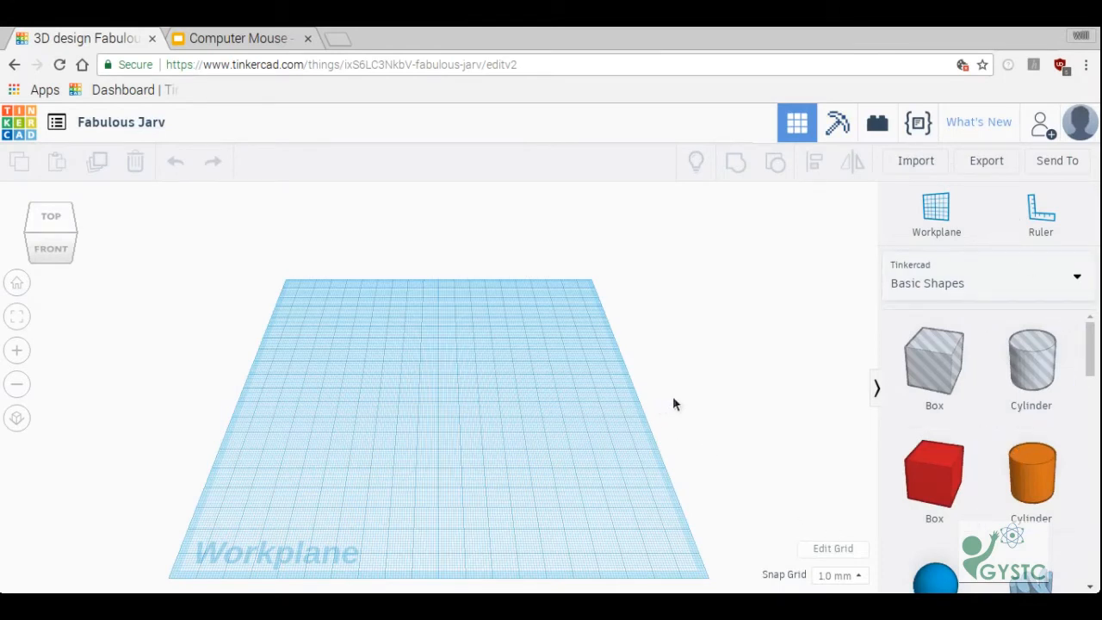
pyautogui.moveTo(405, 276)
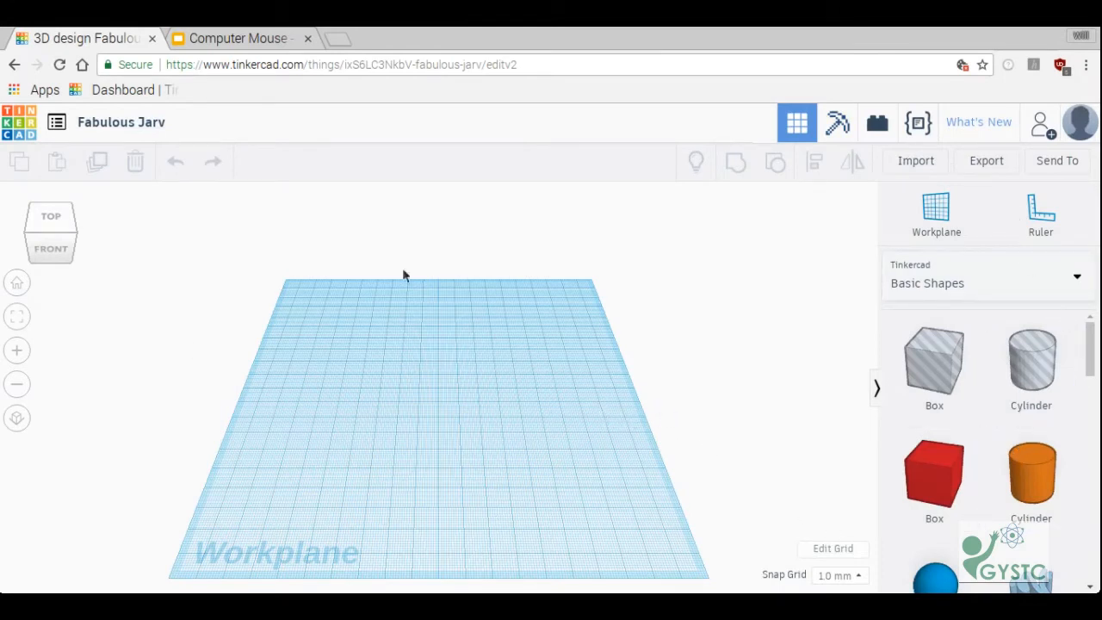
pyautogui.moveTo(482, 351)
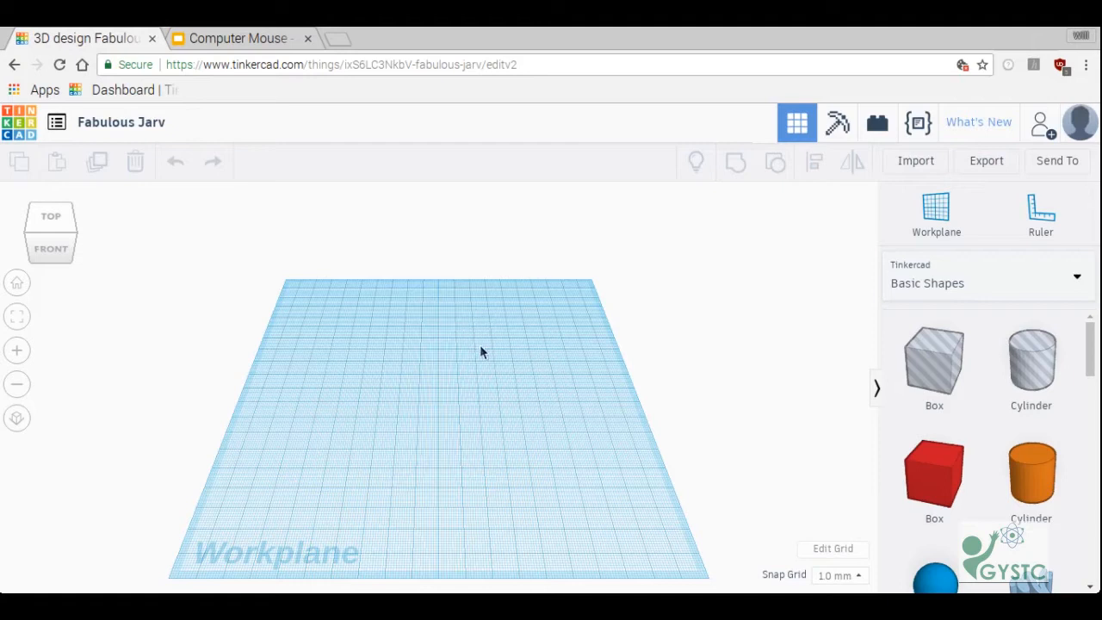
pyautogui.moveTo(469, 414)
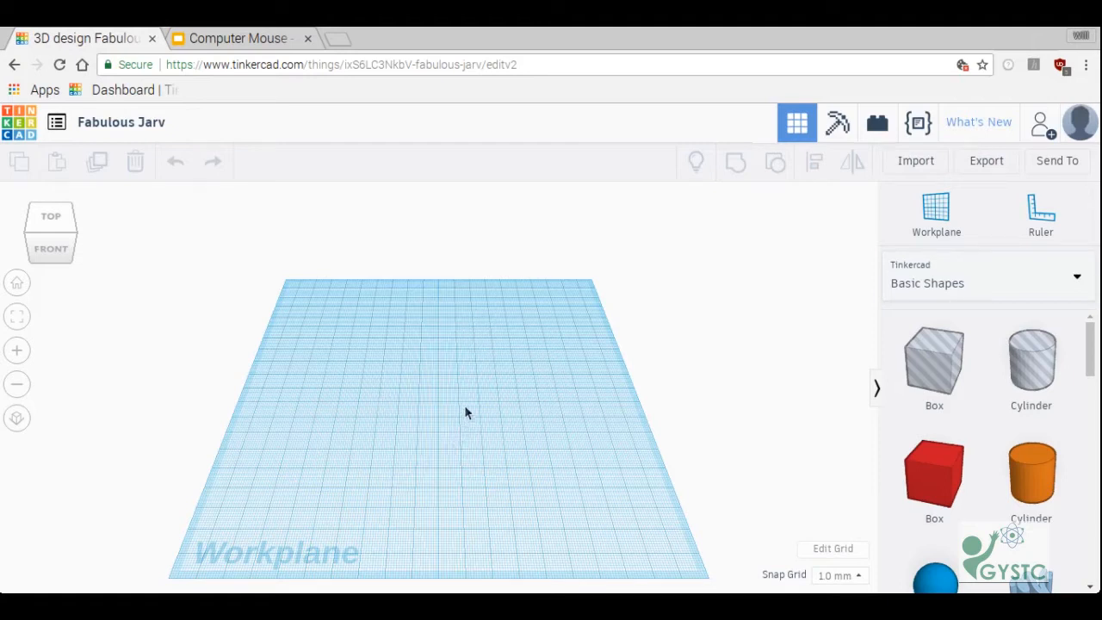
pyautogui.moveTo(424, 398)
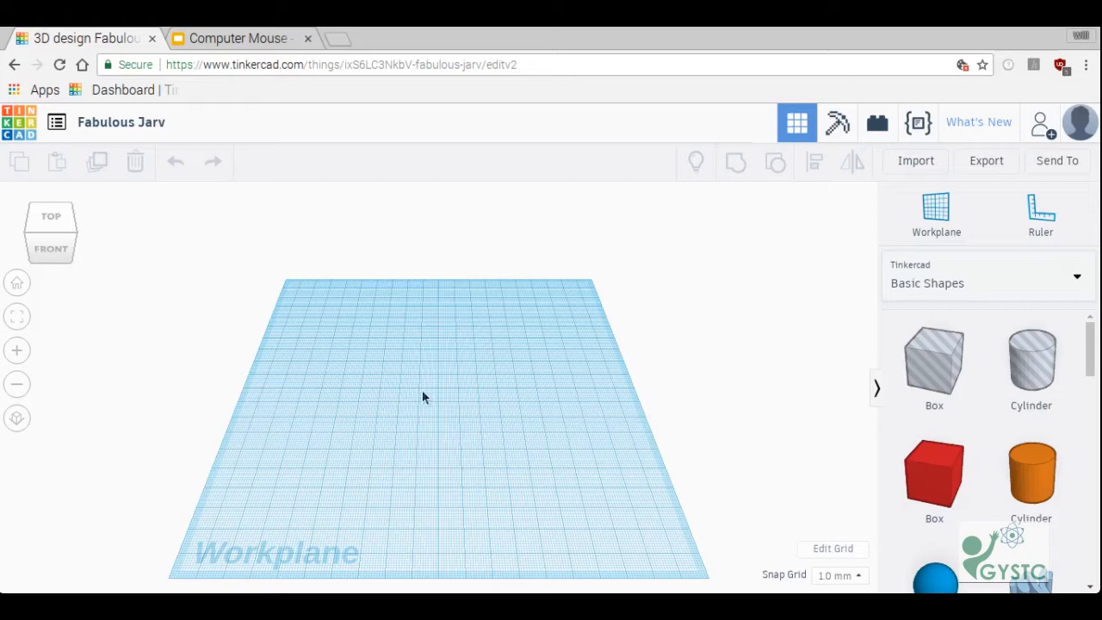
pyautogui.moveTo(269, 322)
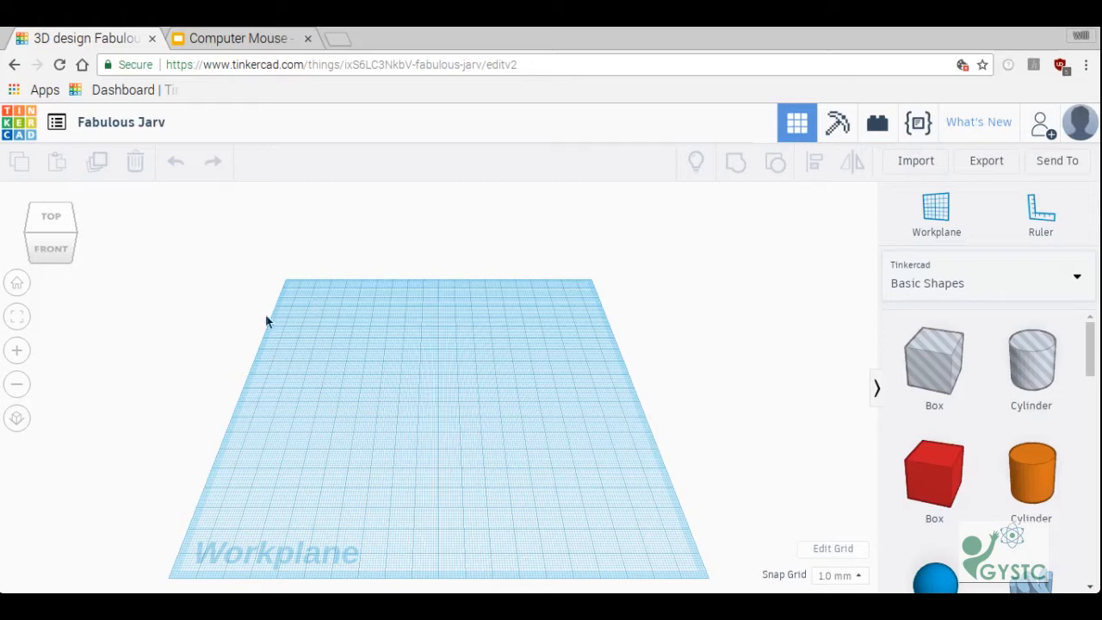
pyautogui.moveTo(238, 38)
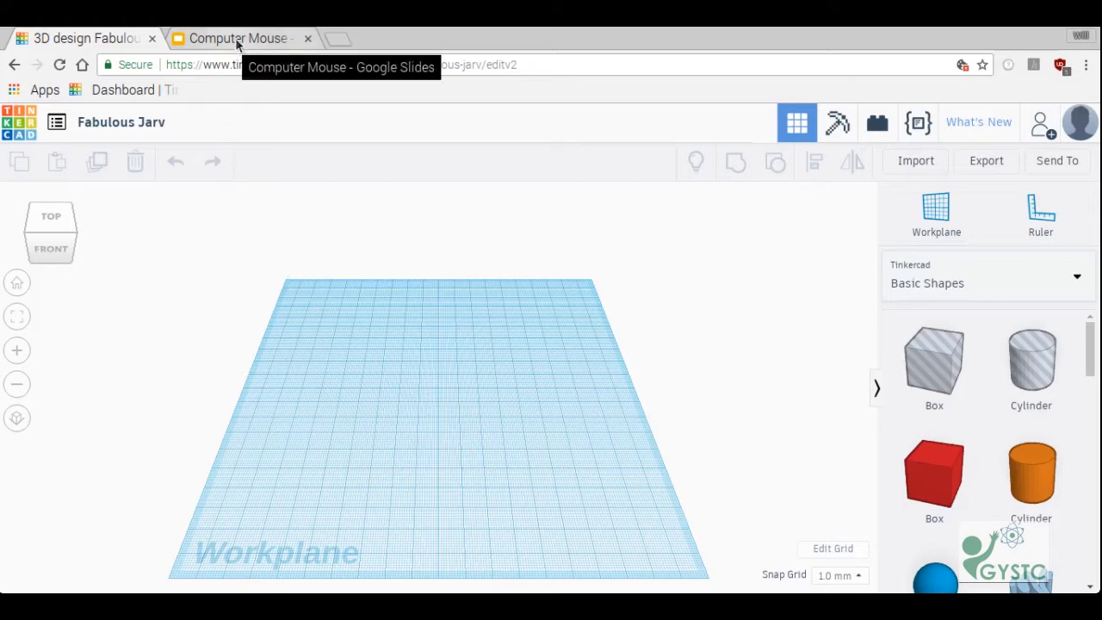
# Switch to the Google Slides computer-mouse diagram for reference
pyautogui.click(238, 38)
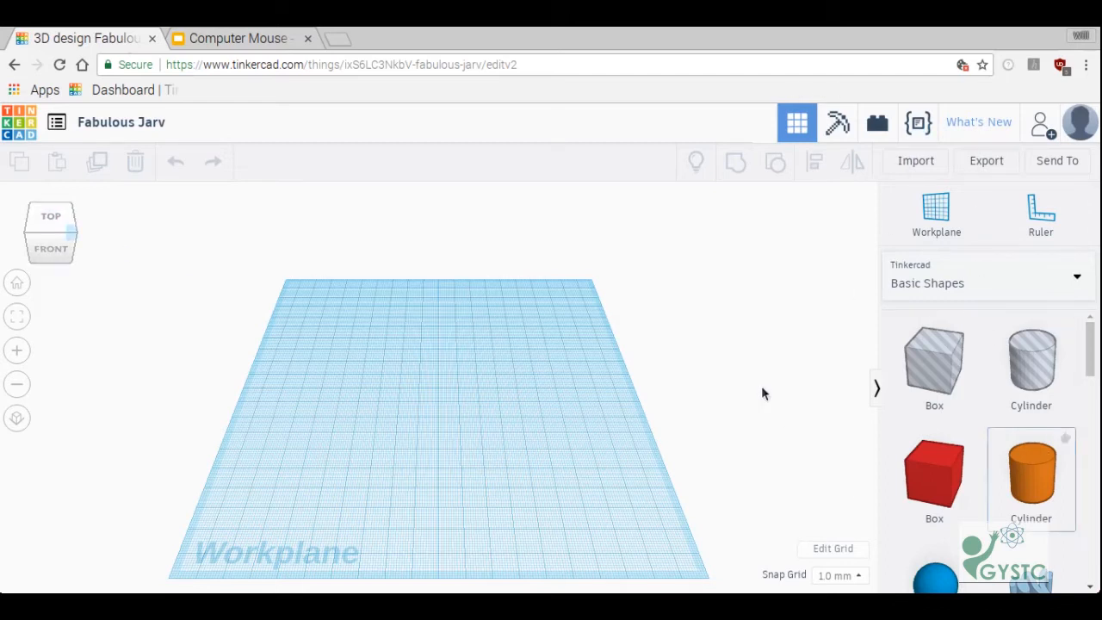
pyautogui.moveTo(338, 327)
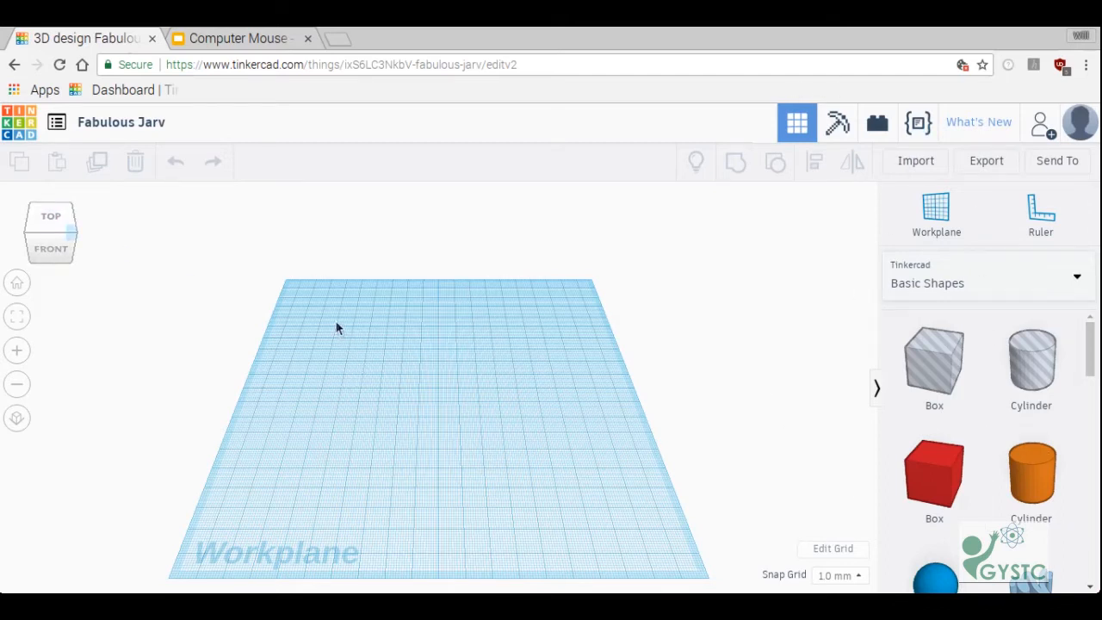
pyautogui.moveTo(336, 323); pyautogui.dragTo(585, 516)
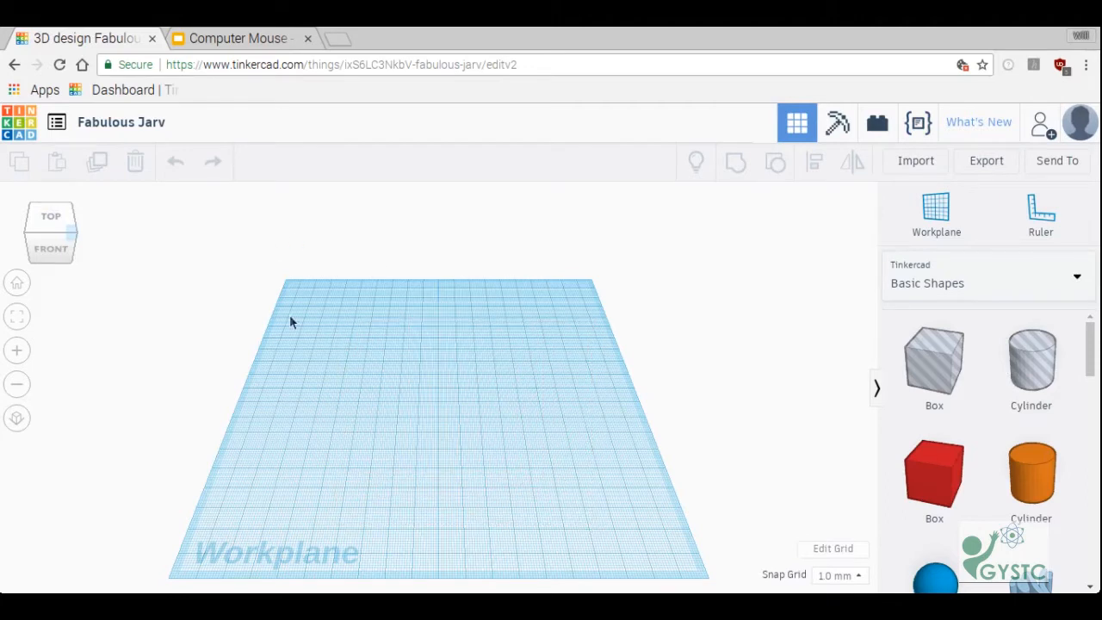
pyautogui.click(238, 38)
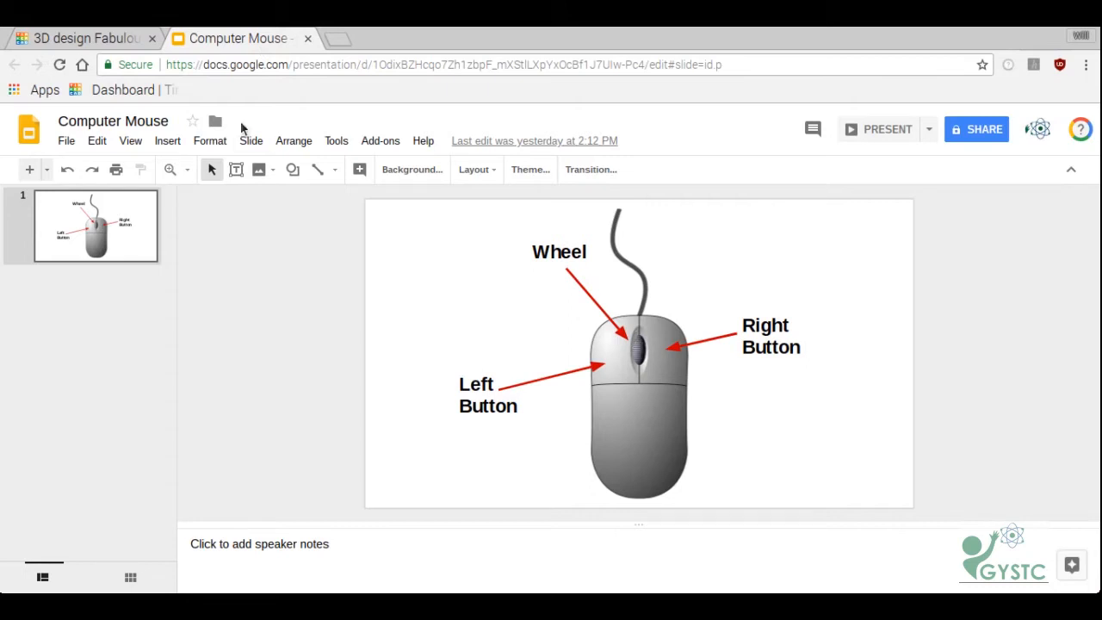
# Return to the Tinkercad design and restore the workplane to its Home view
pyautogui.click(83, 38)
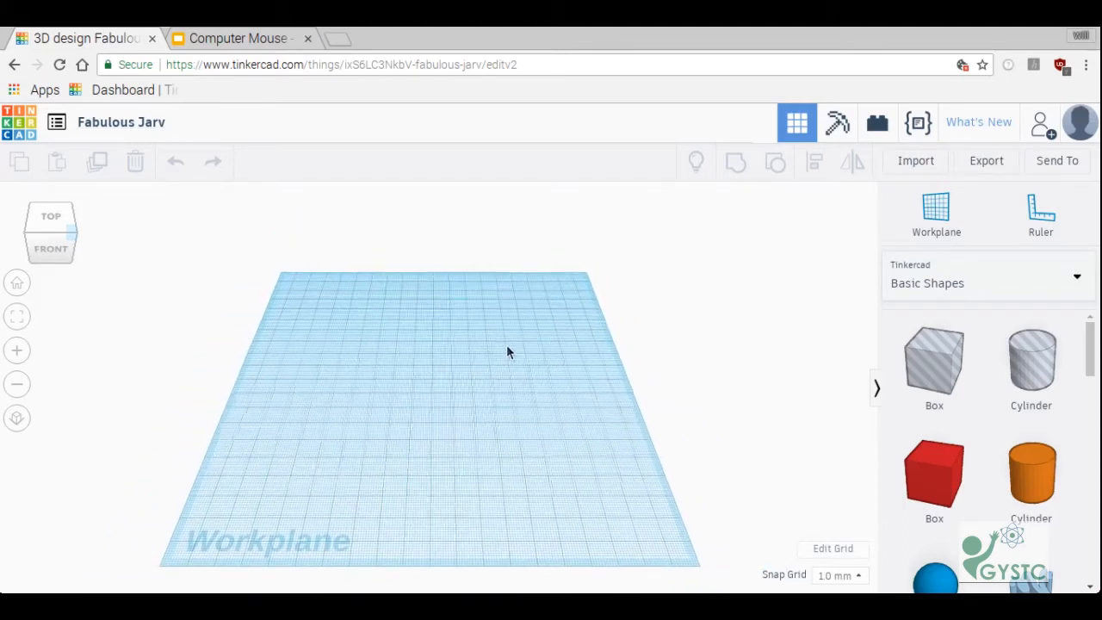
pyautogui.moveTo(475, 335)
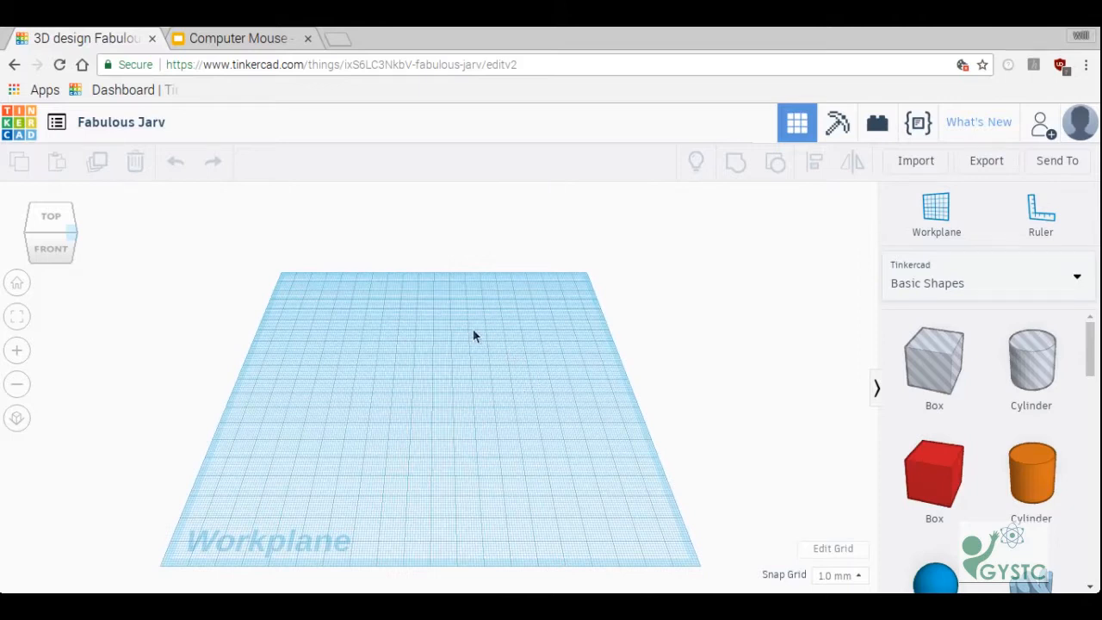
pyautogui.moveTo(399, 439)
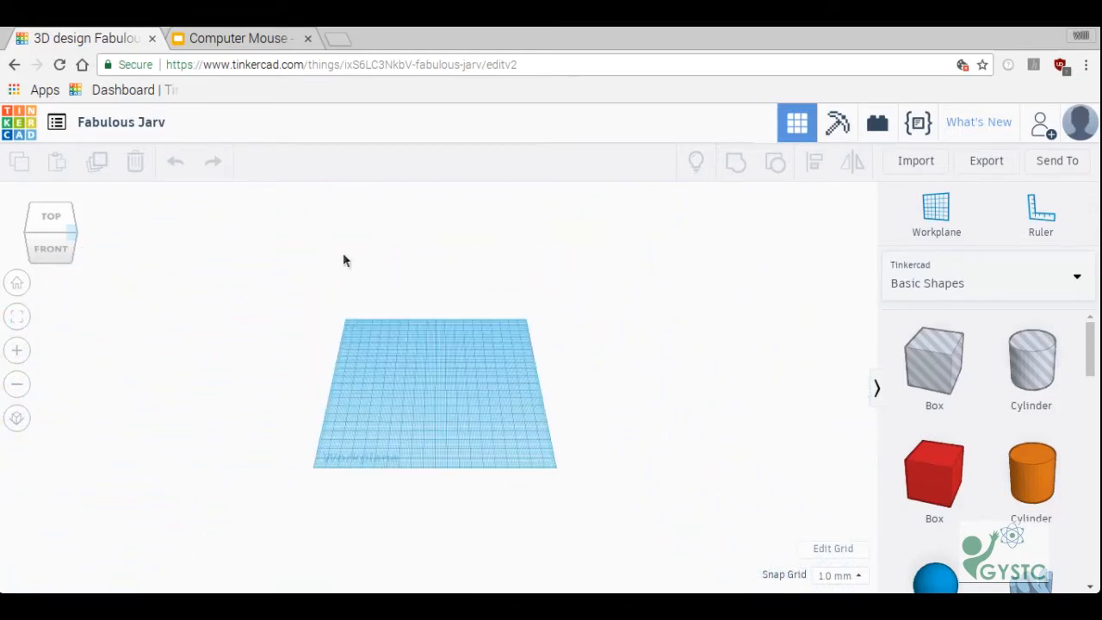
pyautogui.moveTo(17, 283)
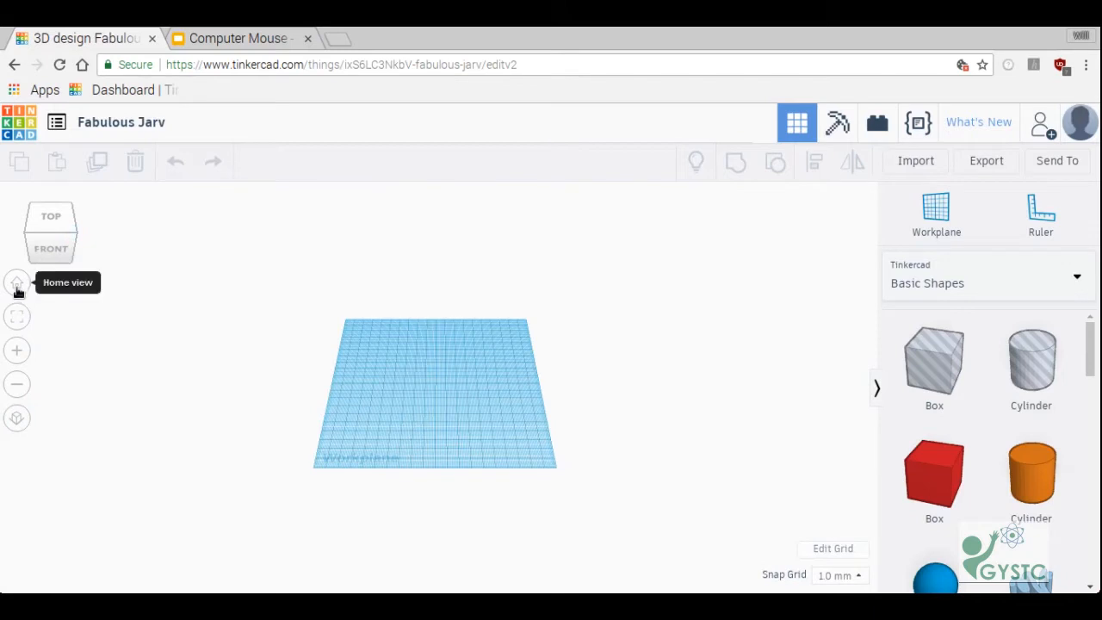
pyautogui.click(15, 283)
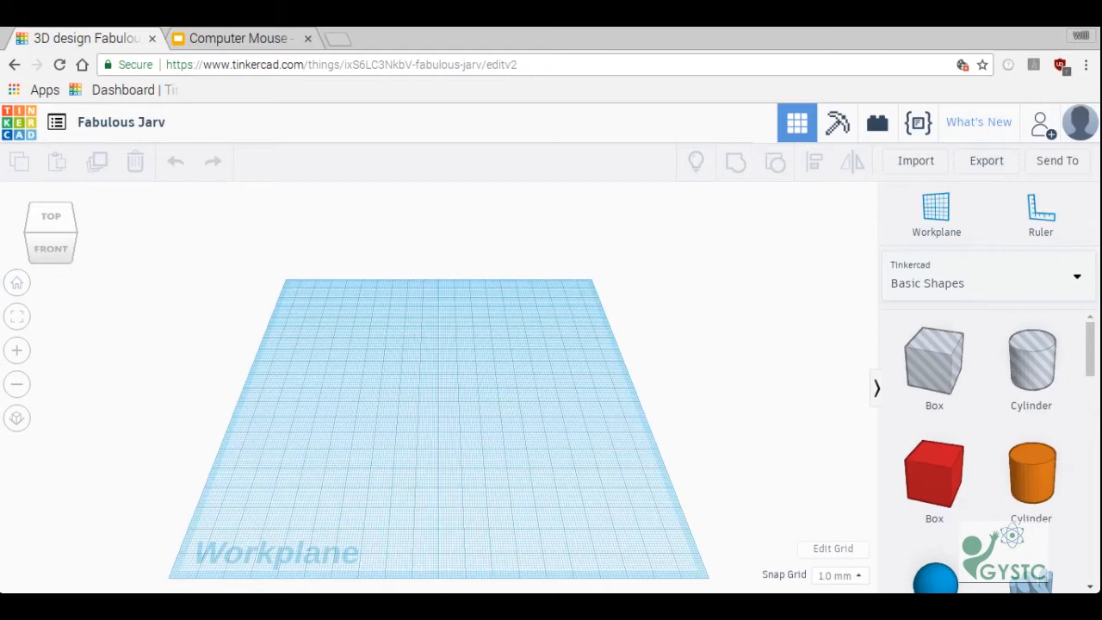
pyautogui.click(237, 38)
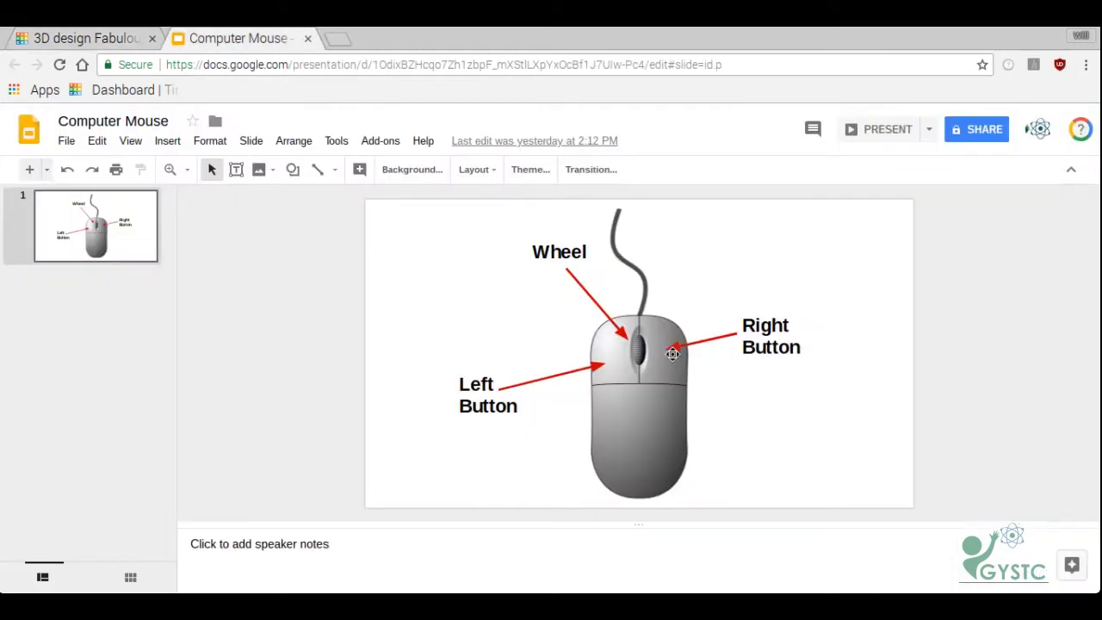
pyautogui.click(86, 38)
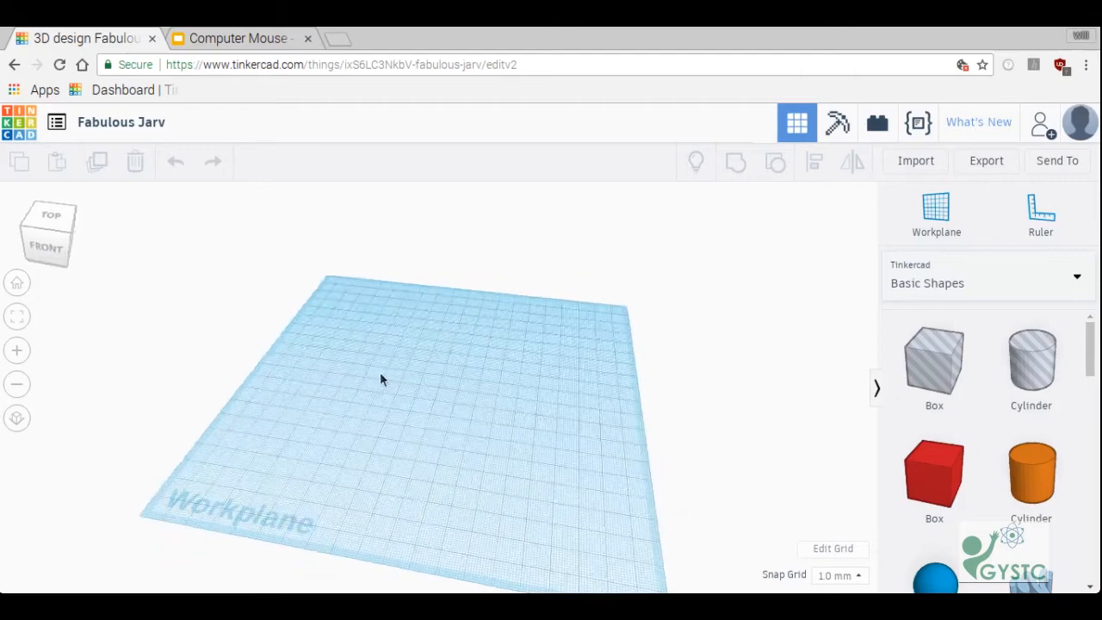
pyautogui.moveTo(382, 379); pyautogui.dragTo(586, 310)
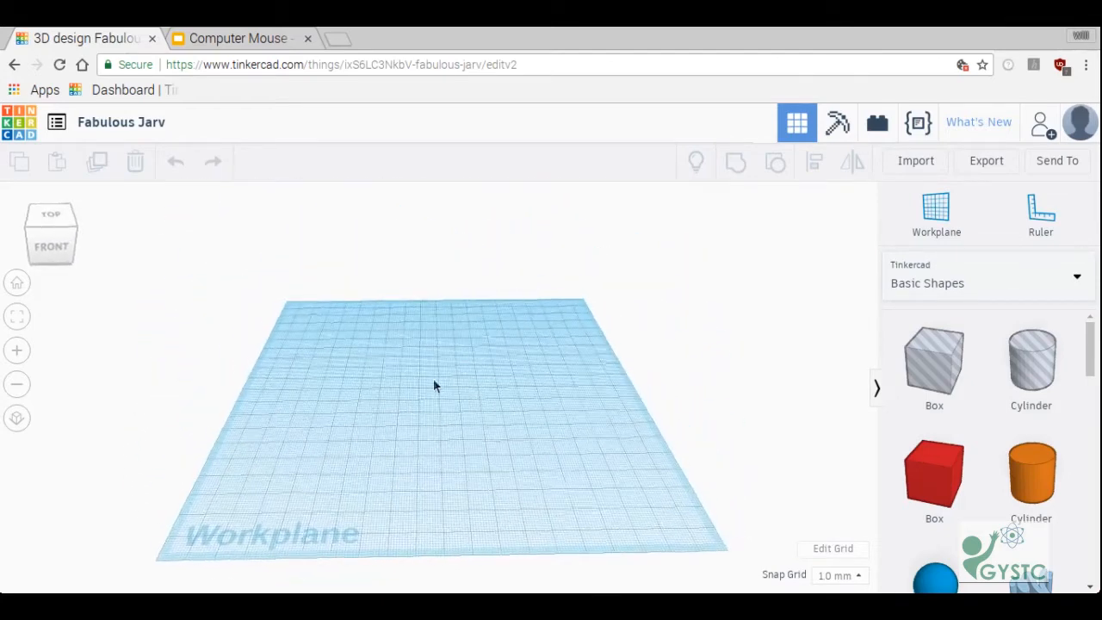
pyautogui.moveTo(434, 386); pyautogui.dragTo(213, 343)
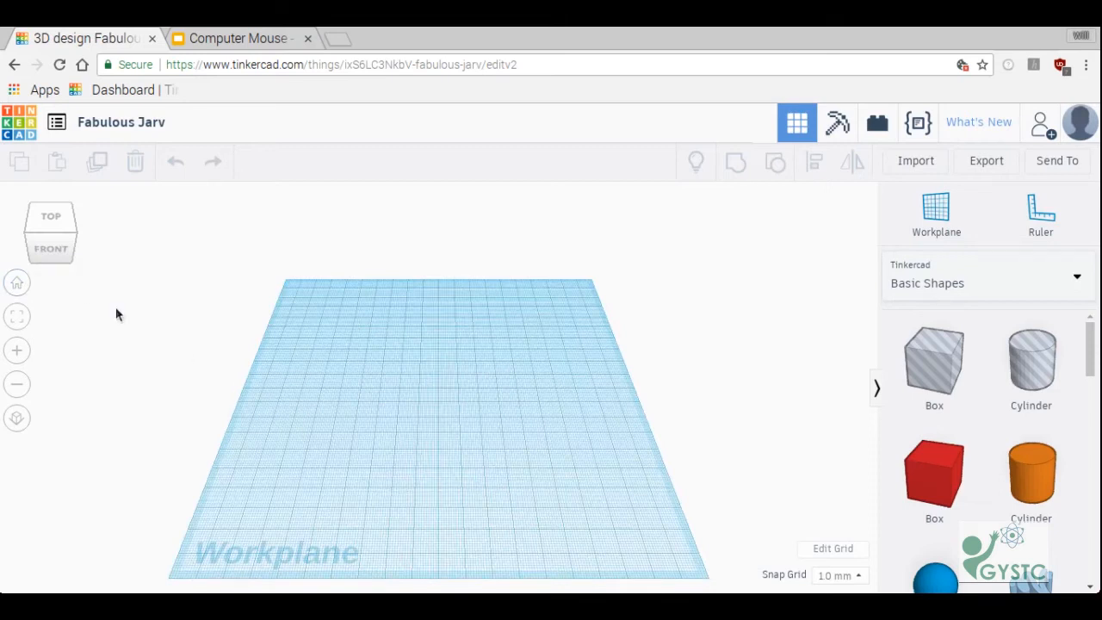
pyautogui.moveTo(75, 222)
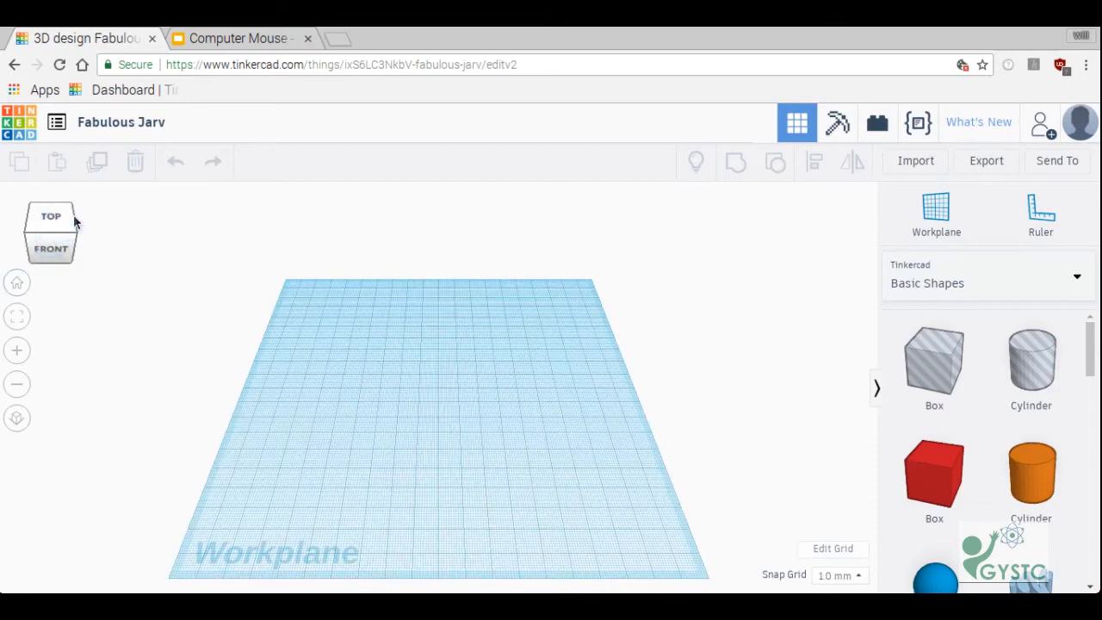
pyautogui.click(52, 217)
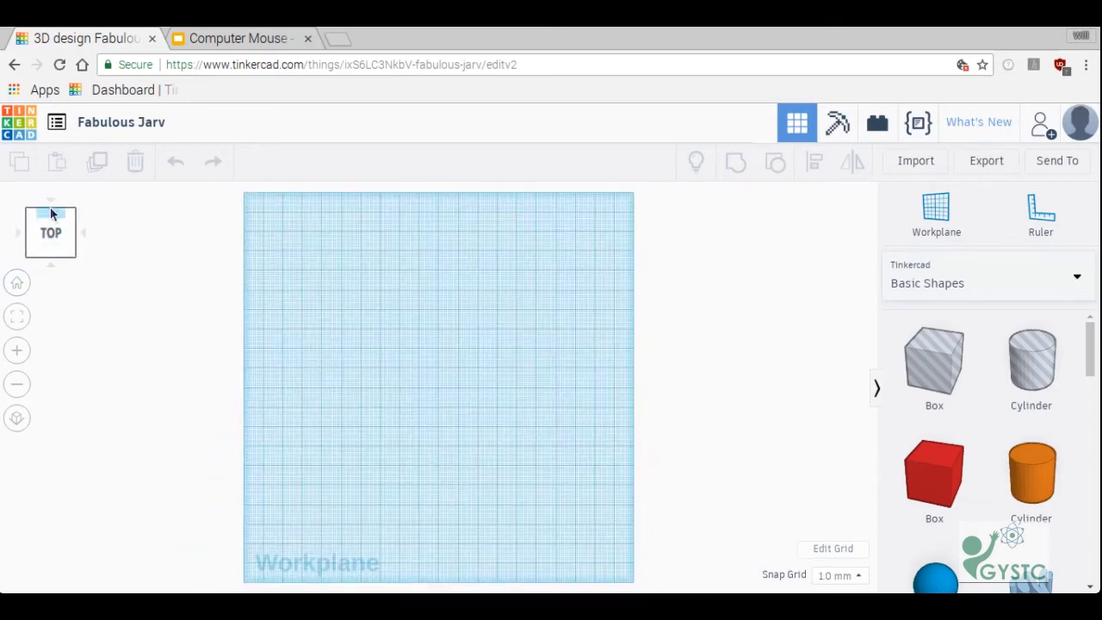
pyautogui.moveTo(50, 215); pyautogui.dragTo(50, 258)
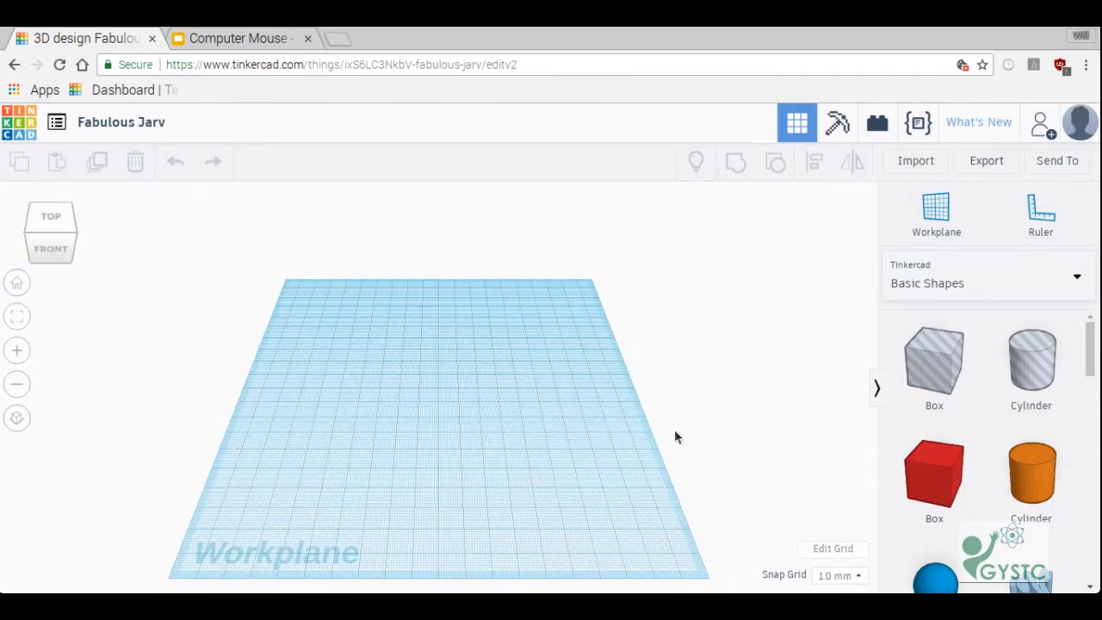
pyautogui.moveTo(724, 464)
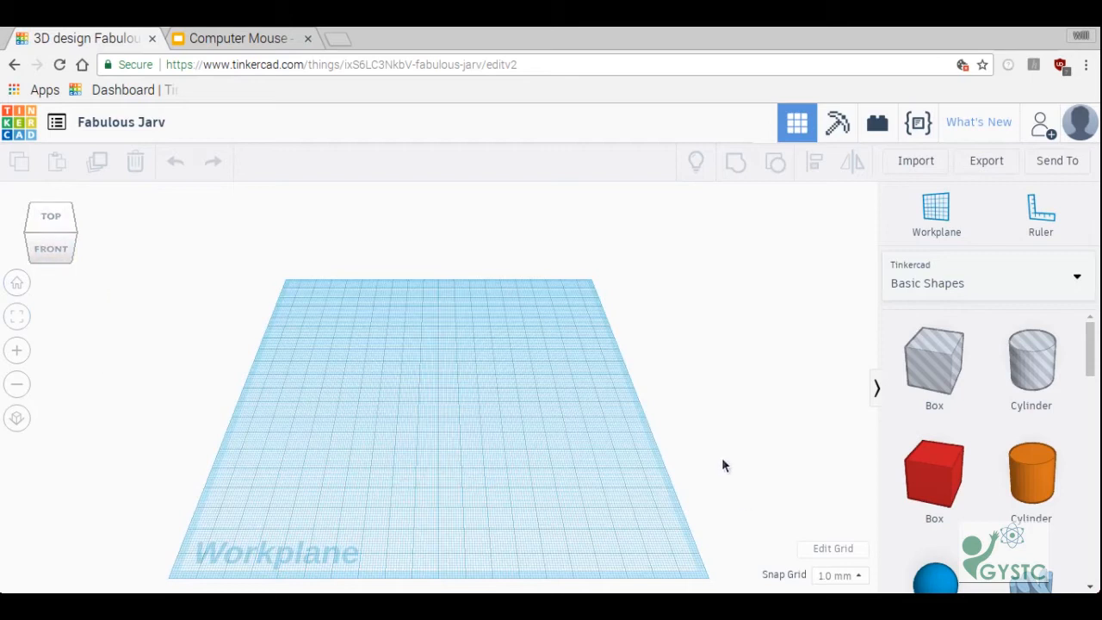
pyautogui.moveTo(1092, 202)
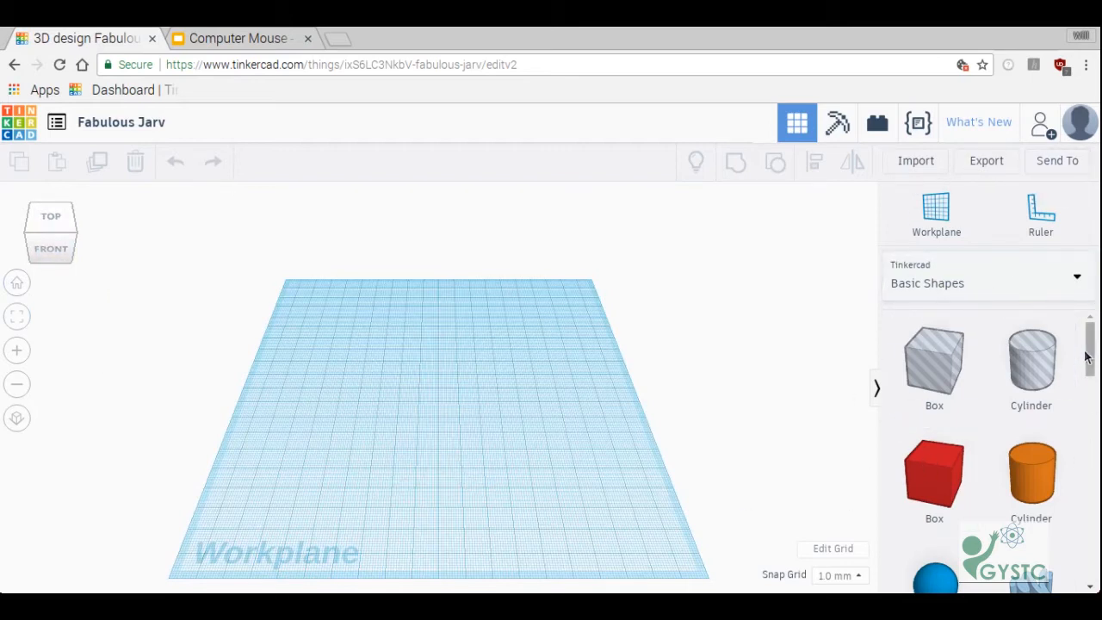
# Place a red 20-unit Box from the Basic Shapes library at the workplane centre
pyautogui.scroll(-3)
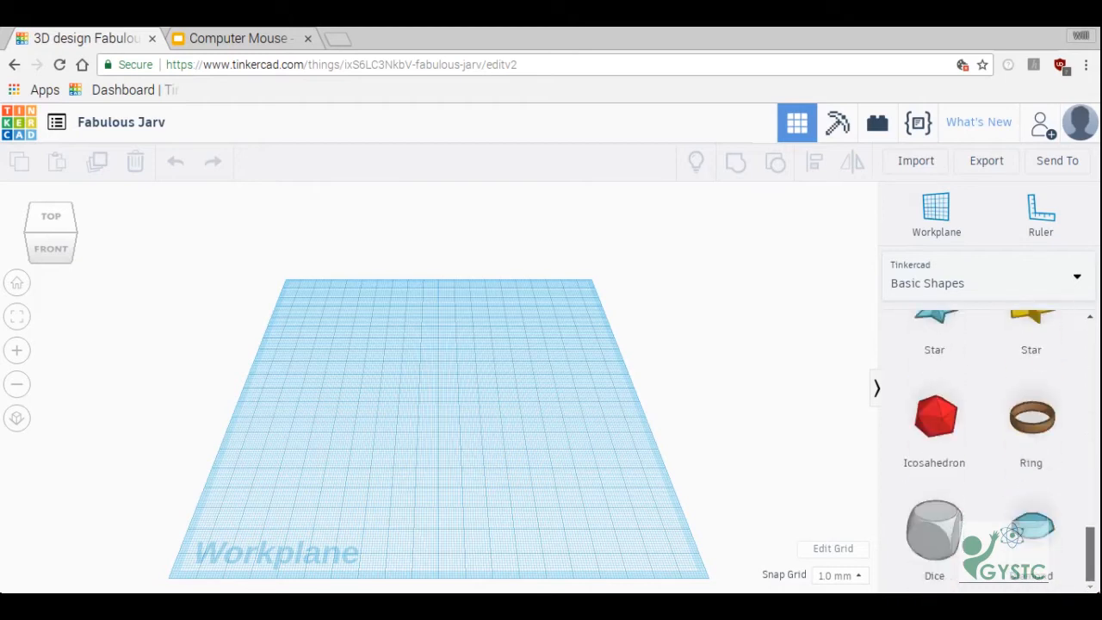
pyautogui.click(988, 276)
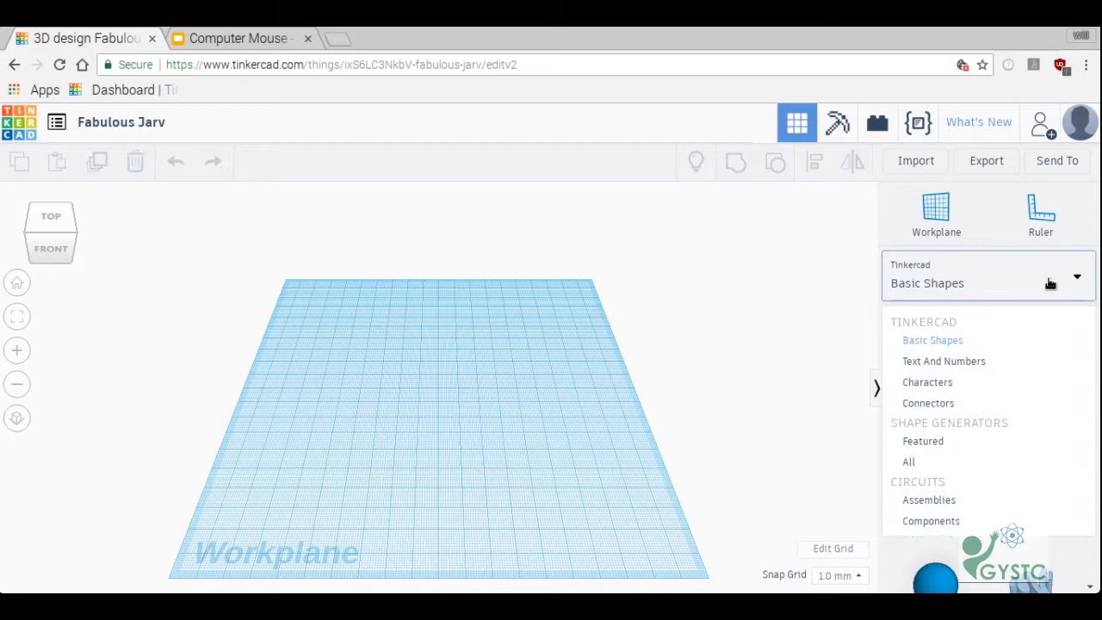
pyautogui.click(988, 283)
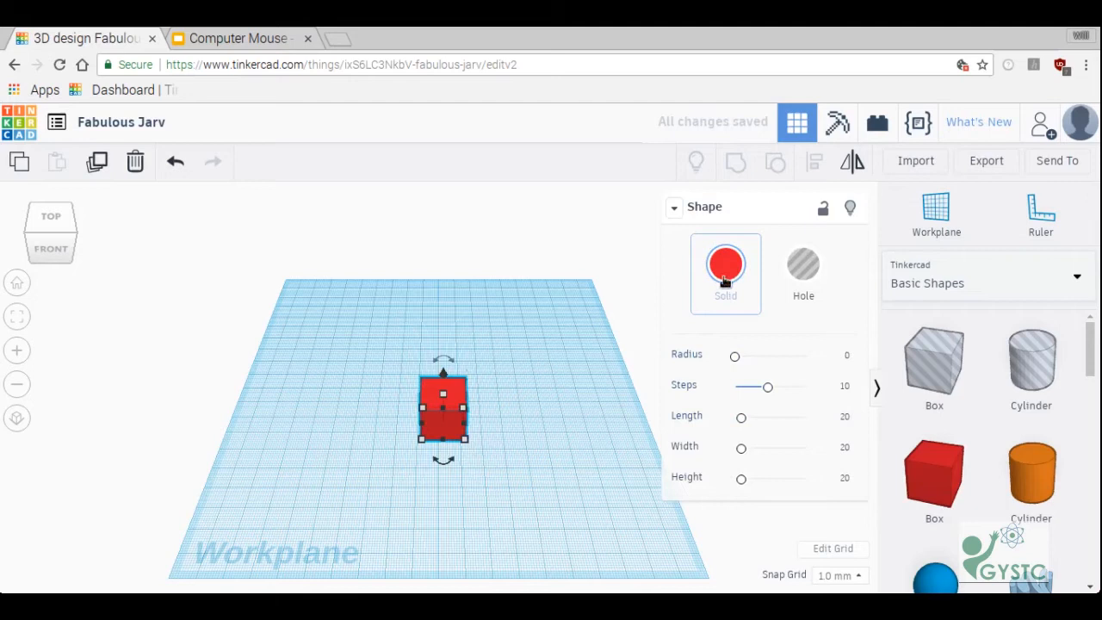
# Recolour the box from red to orange using the Solid colour presets
pyautogui.click(531, 484)
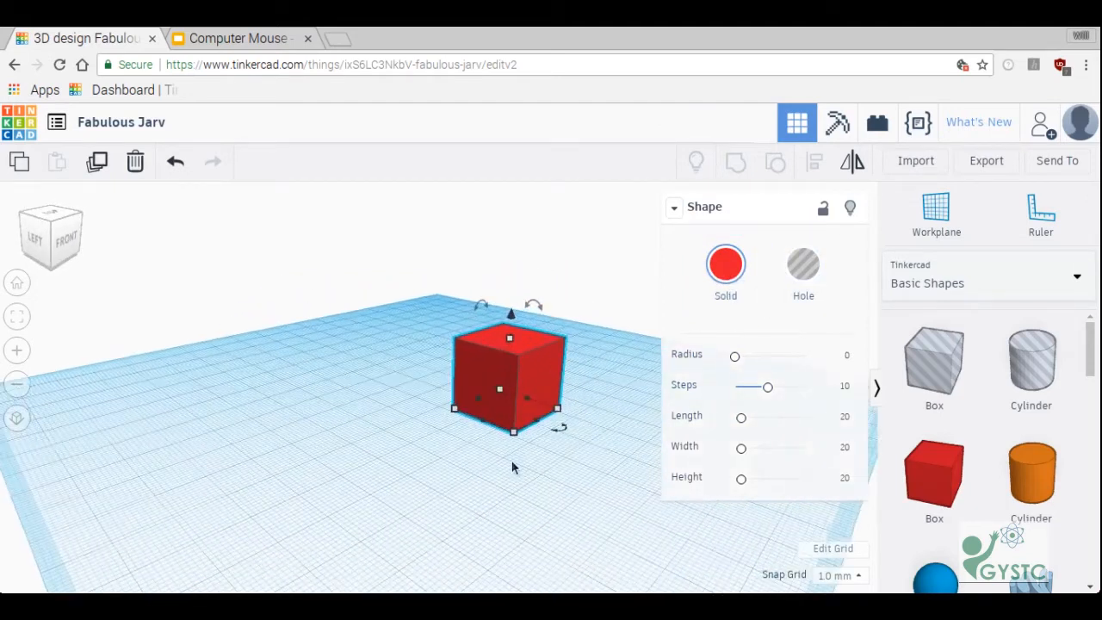
pyautogui.click(727, 265)
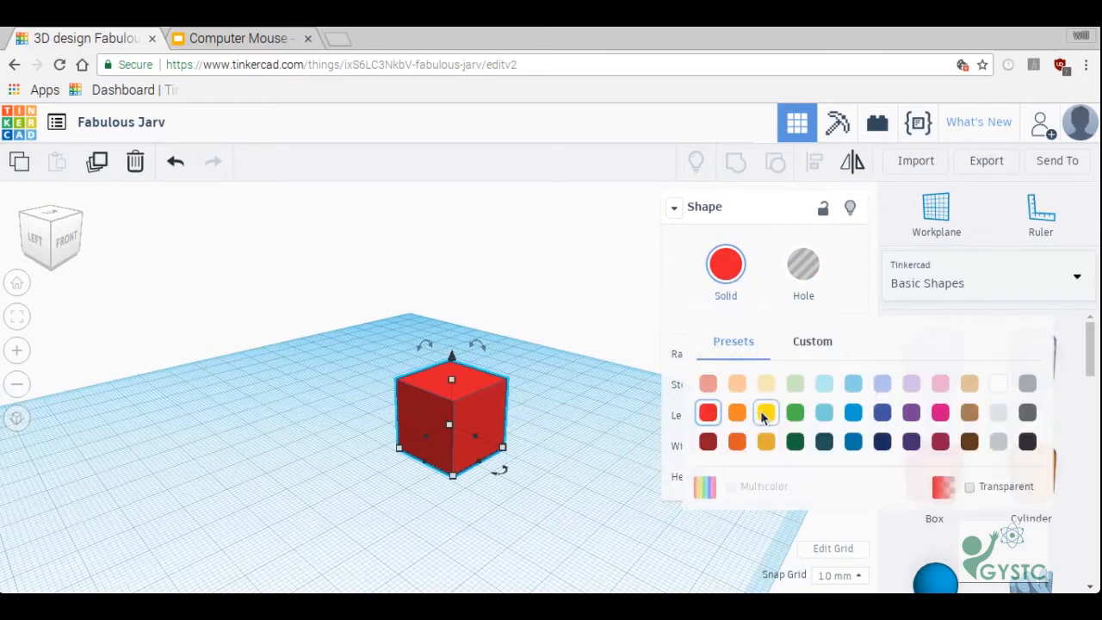
pyautogui.click(766, 413)
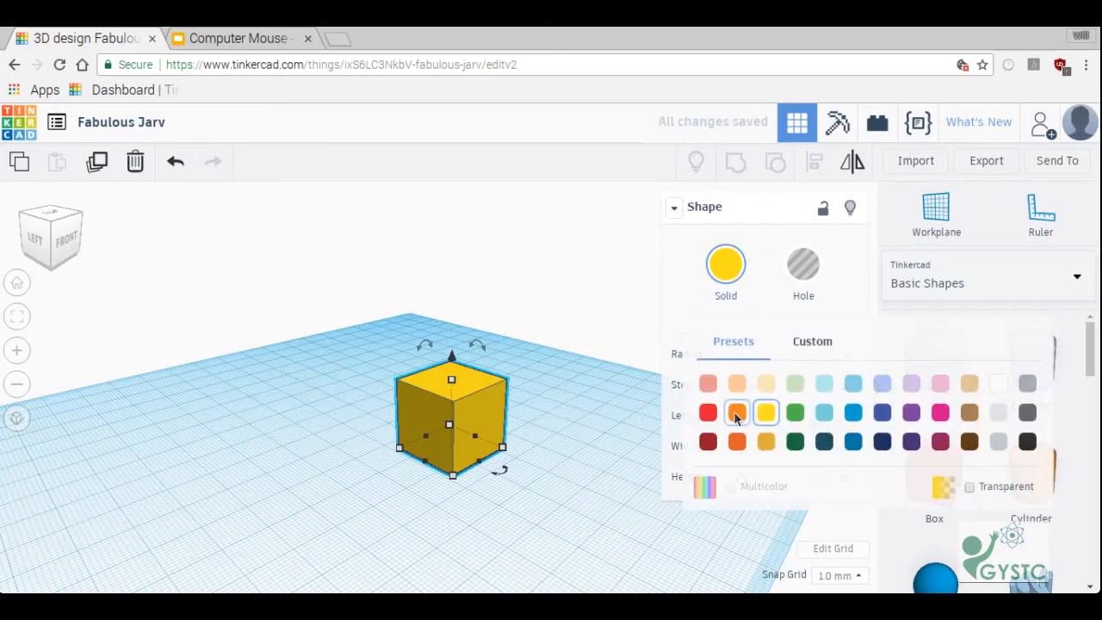
pyautogui.click(737, 413)
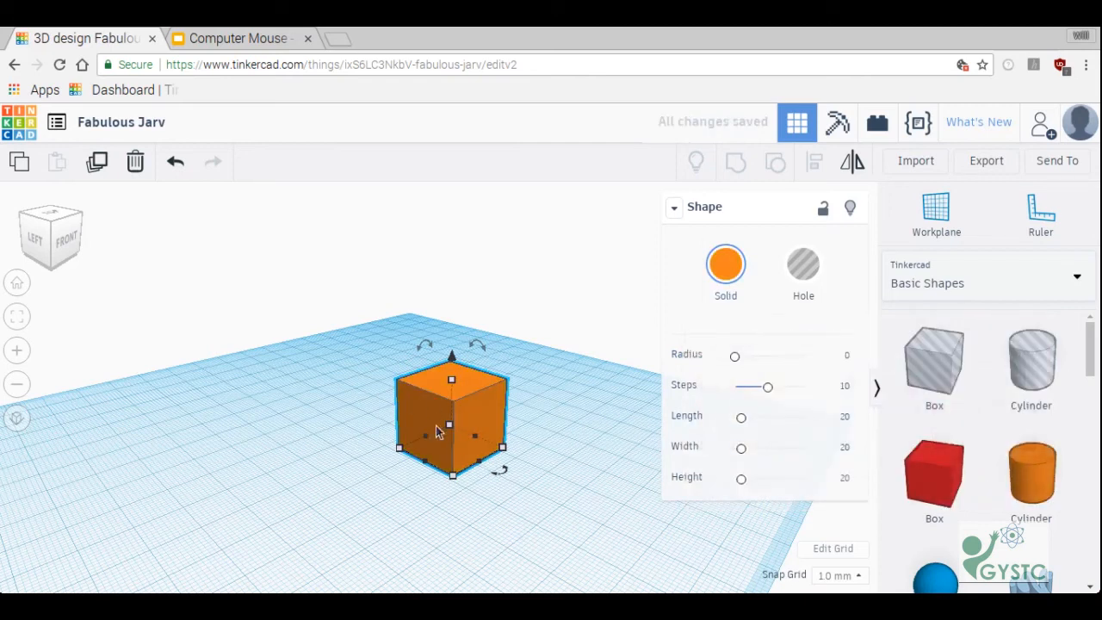
pyautogui.click(803, 263)
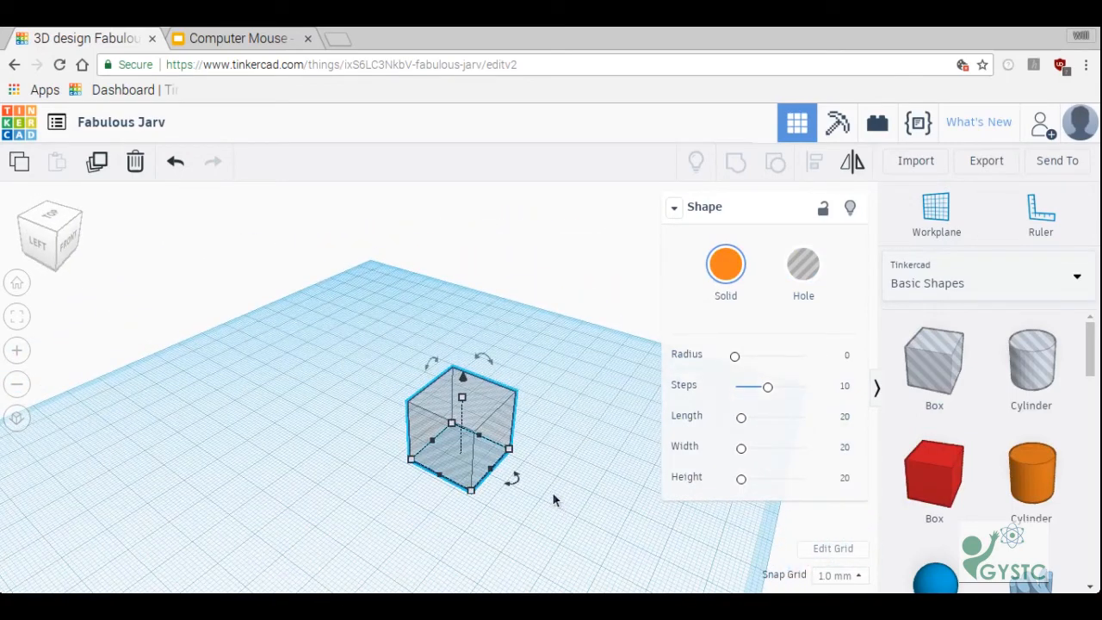
pyautogui.moveTo(565, 482)
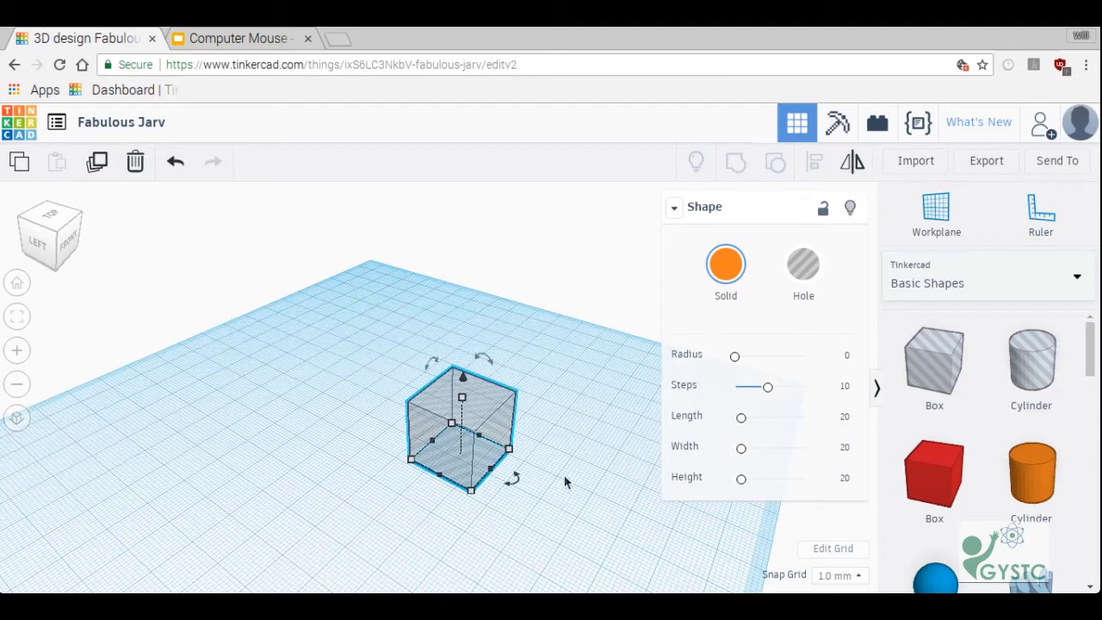
# Make the box yellow and try the corner Radius slider, leaving it at 0
pyautogui.click(725, 264)
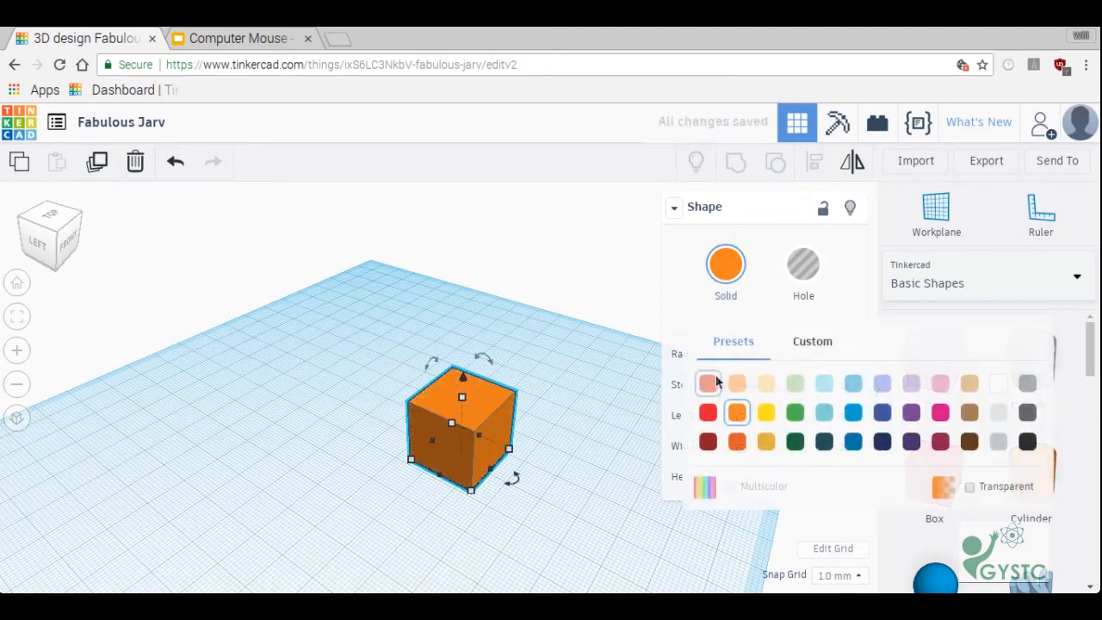
pyautogui.click(766, 413)
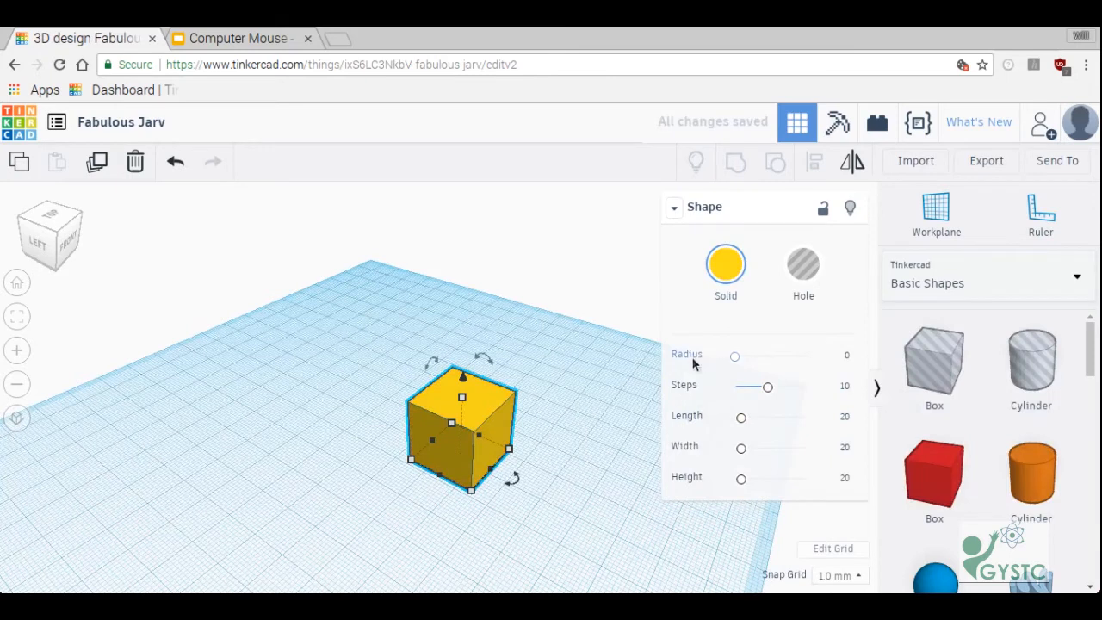
pyautogui.moveTo(736, 360)
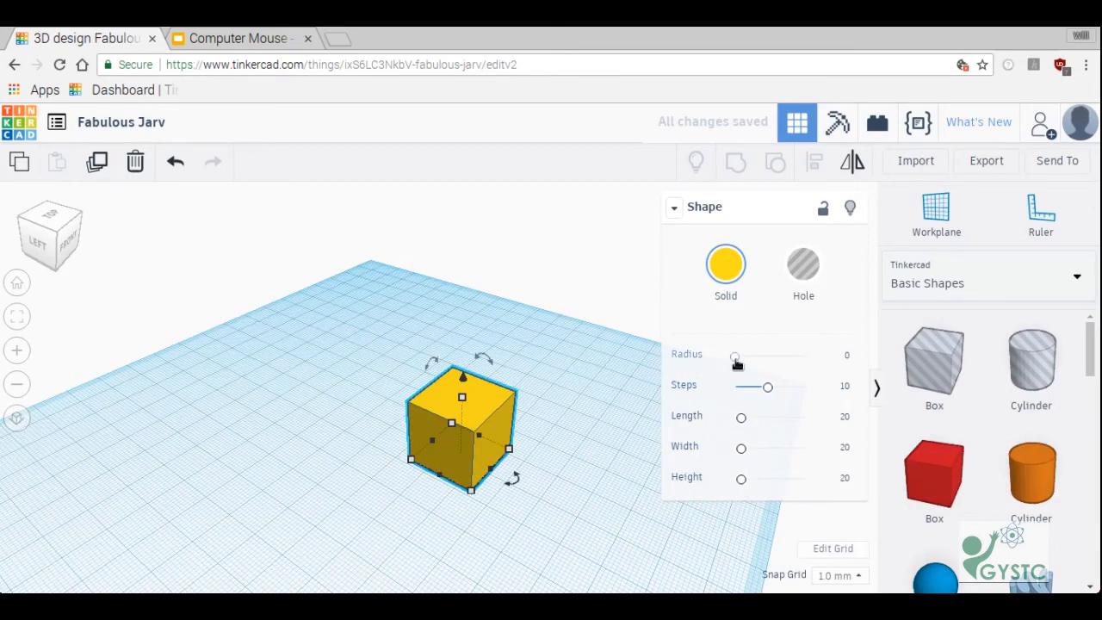
pyautogui.moveTo(735, 355); pyautogui.dragTo(744, 355)
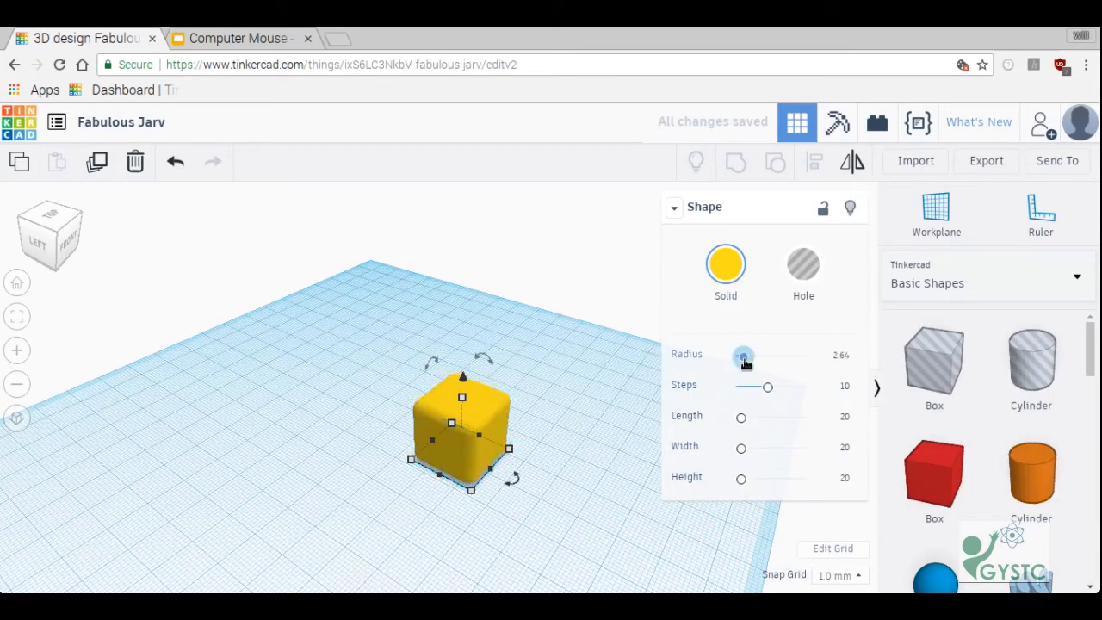
pyautogui.moveTo(744, 355); pyautogui.dragTo(741, 354)
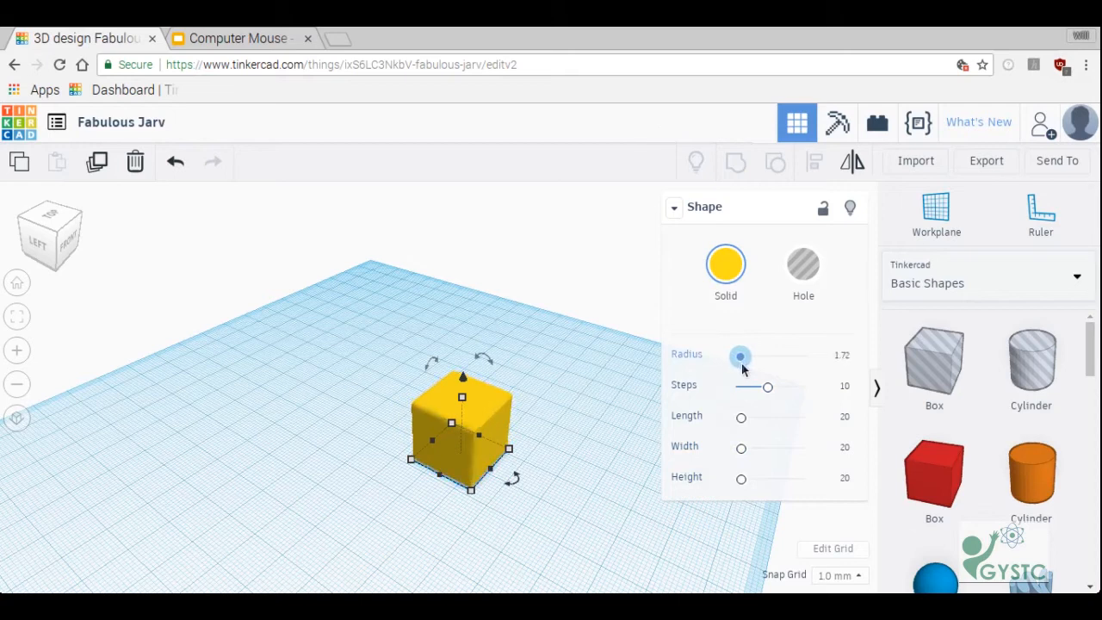
pyautogui.moveTo(740, 355); pyautogui.dragTo(734, 354)
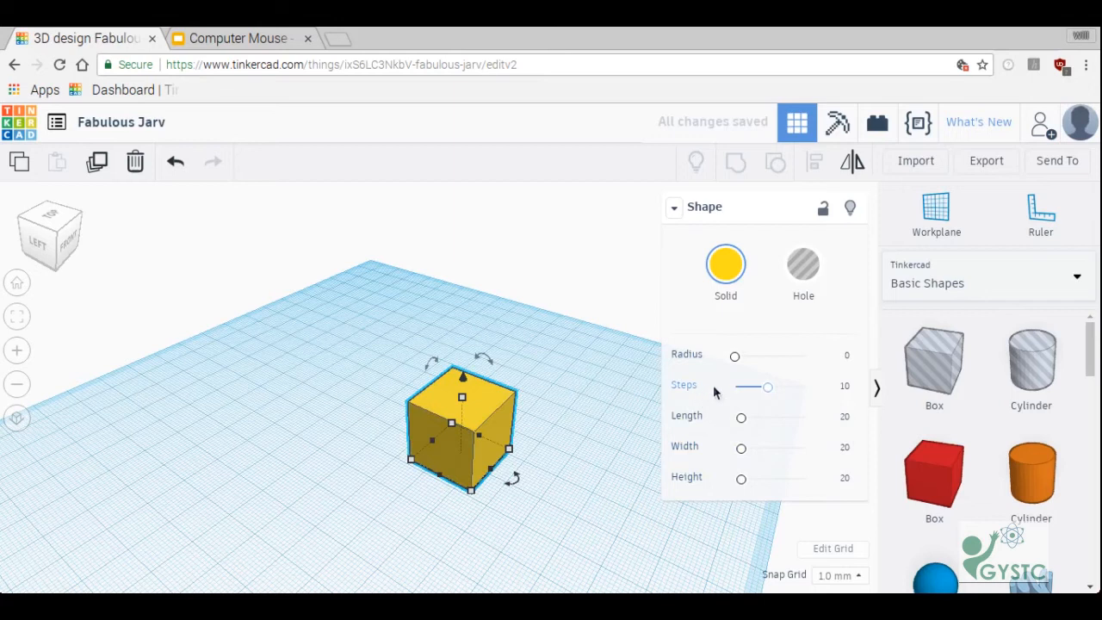
pyautogui.moveTo(680, 415)
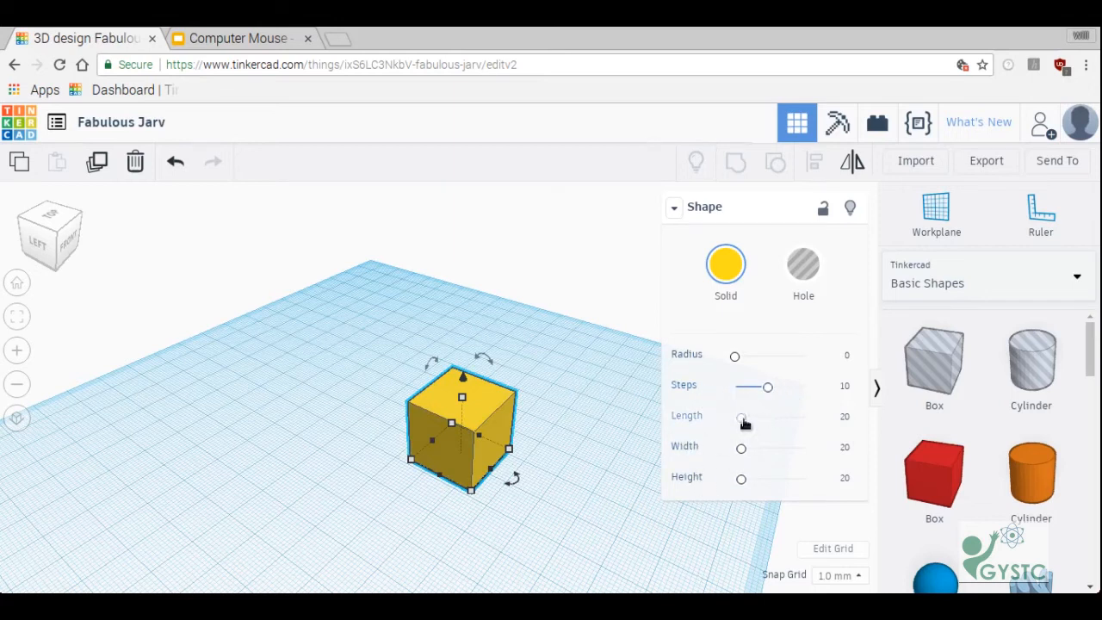
# Stretch the box's length with the slider, then undo back to a 20-unit cube
pyautogui.moveTo(741, 417); pyautogui.dragTo(771, 416)
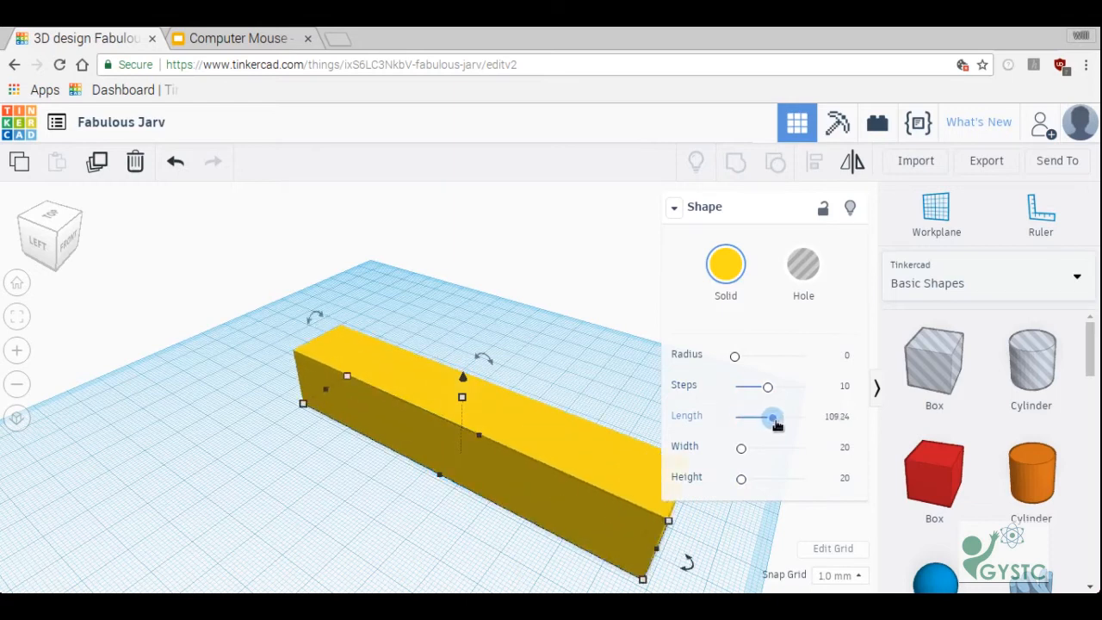
pyautogui.moveTo(771, 417); pyautogui.dragTo(747, 417)
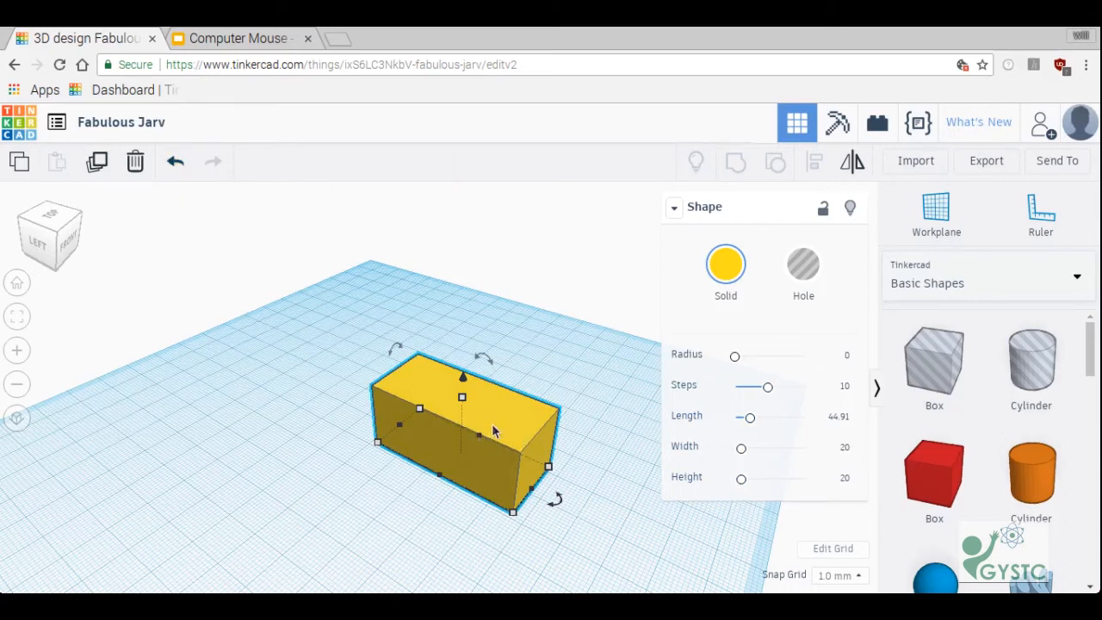
pyautogui.moveTo(175, 162)
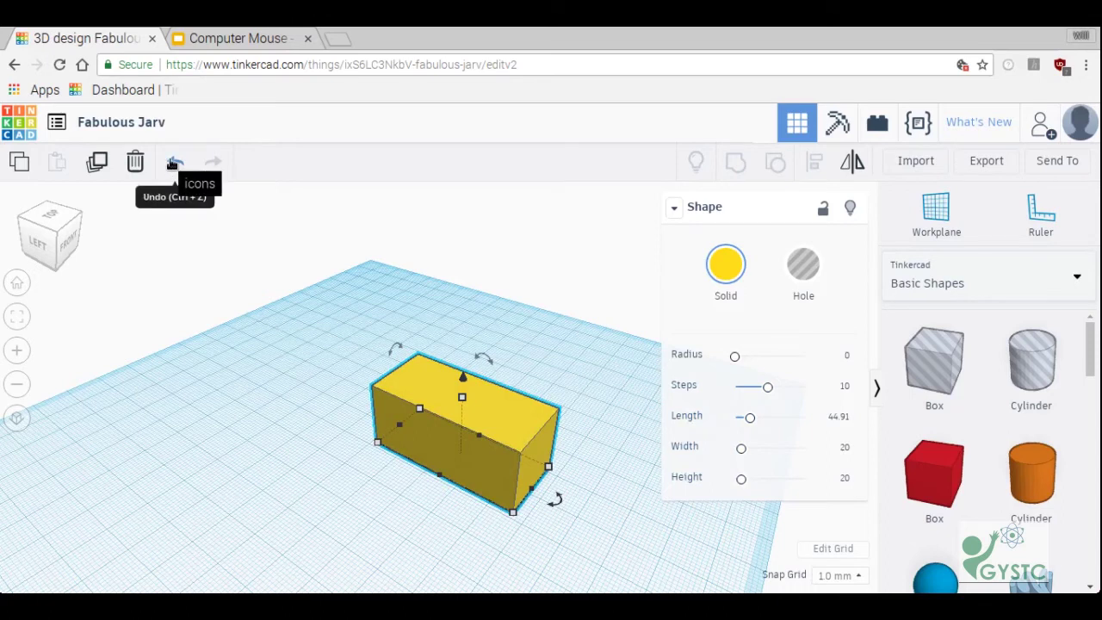
pyautogui.click(176, 162)
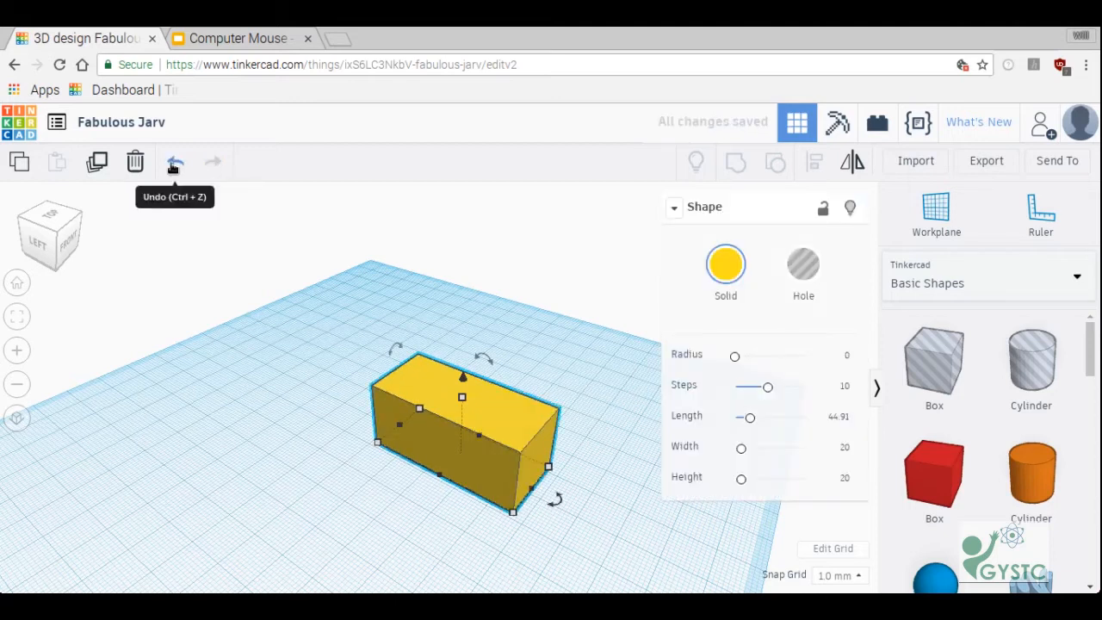
pyautogui.click(176, 161)
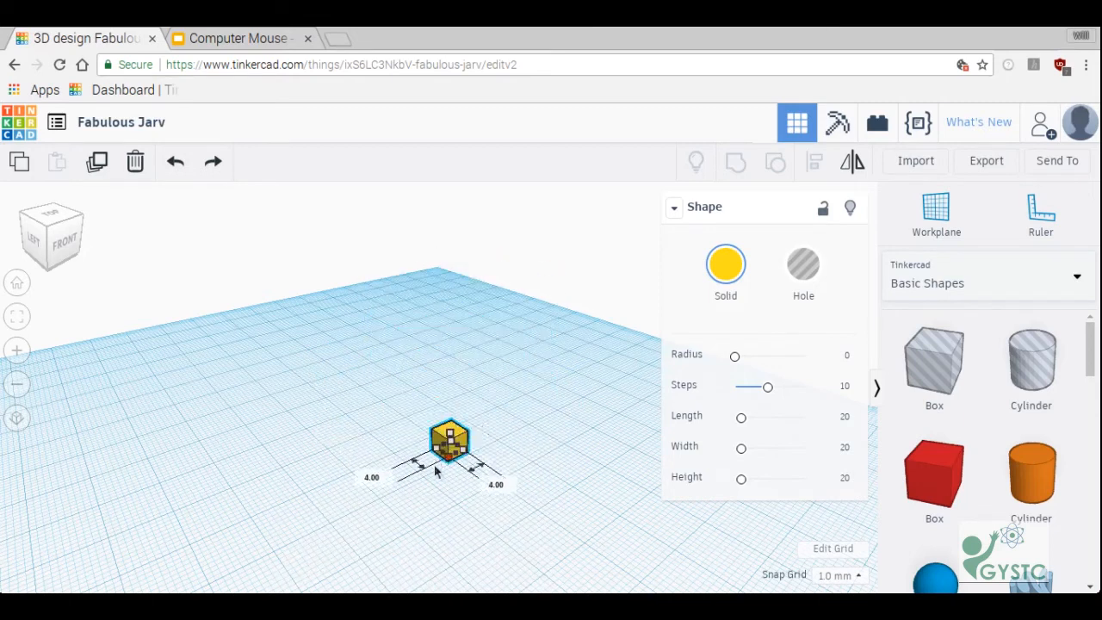
# Shift-drag a corner handle to scale the cube uniformly on all sides
pyautogui.moveTo(434, 479); pyautogui.dragTo(434, 542)
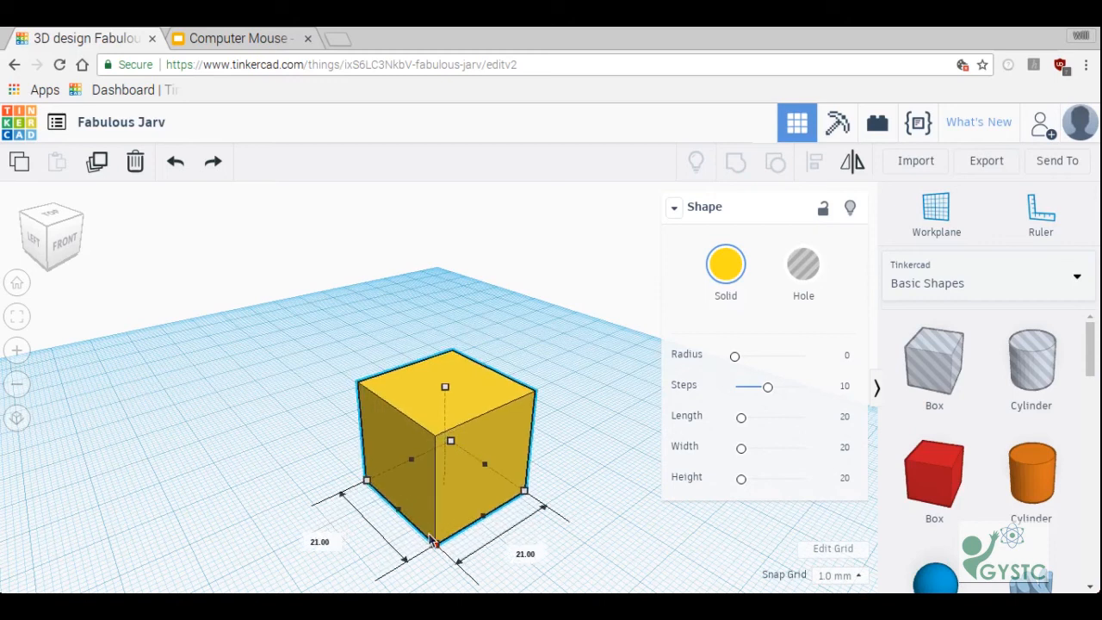
pyautogui.click(176, 161)
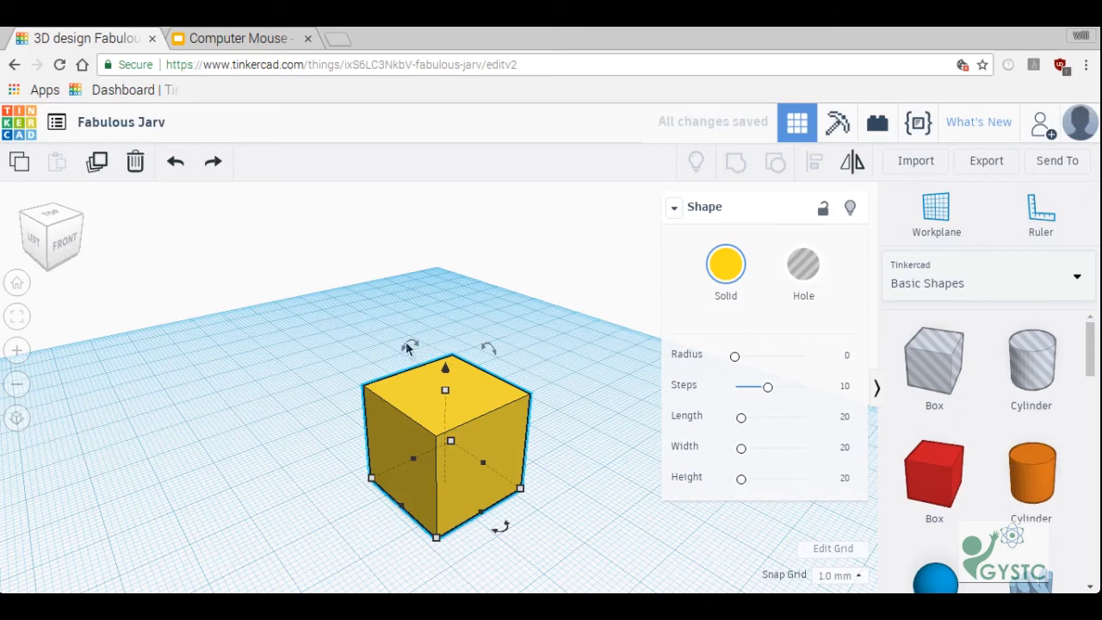
# Rotate the yellow box 45° with the curved rotation handle
pyautogui.moveTo(489, 348); pyautogui.dragTo(506, 325)
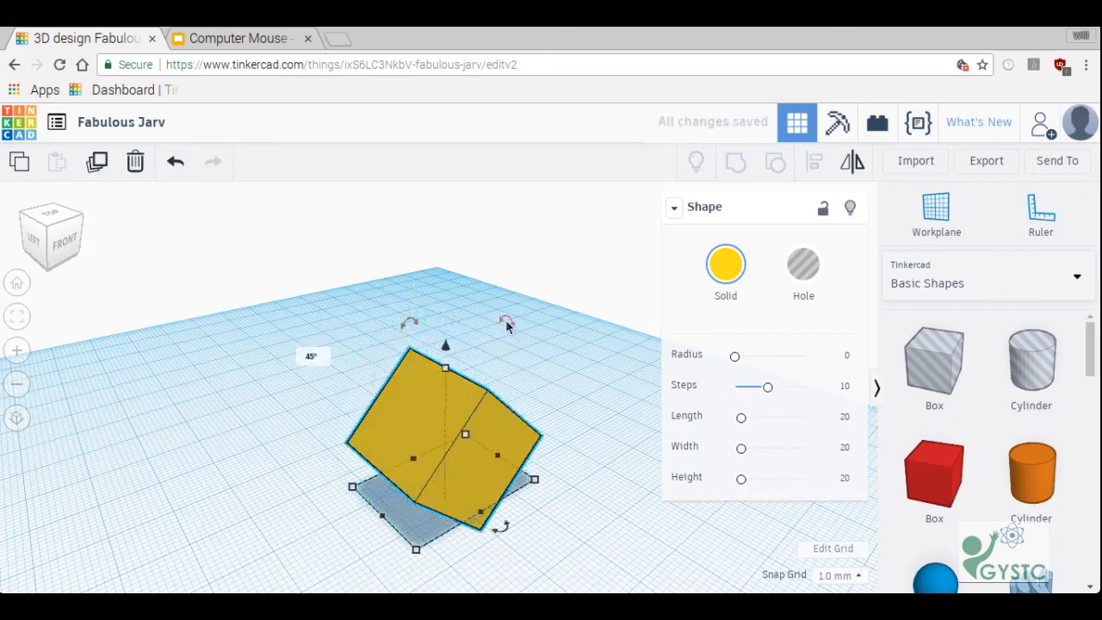
pyautogui.moveTo(502, 325); pyautogui.dragTo(541, 380)
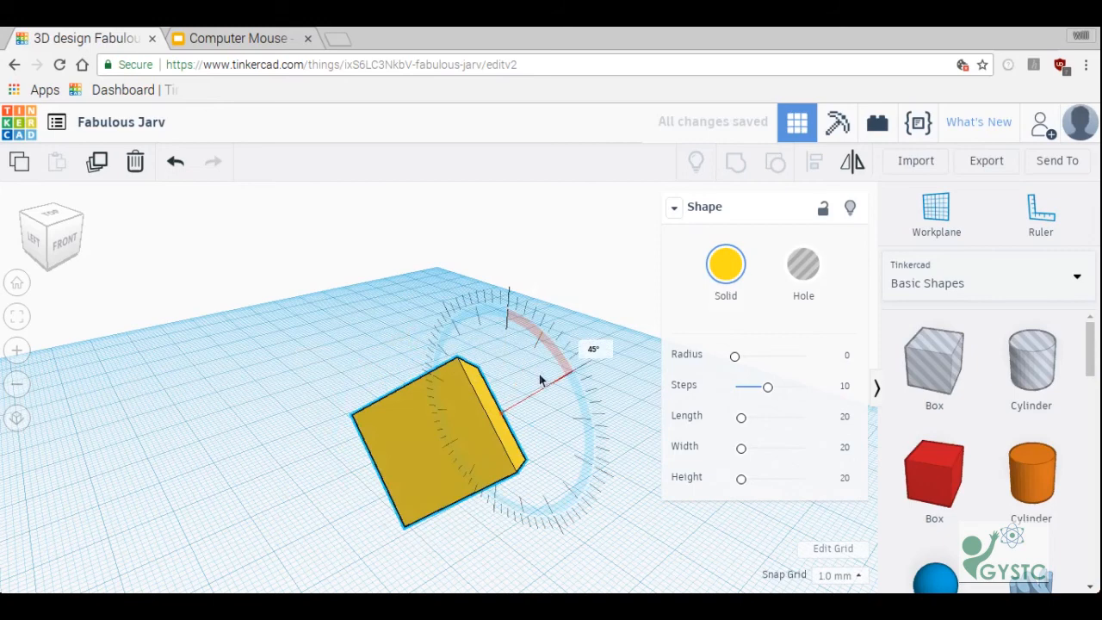
pyautogui.moveTo(540, 381); pyautogui.dragTo(594, 479)
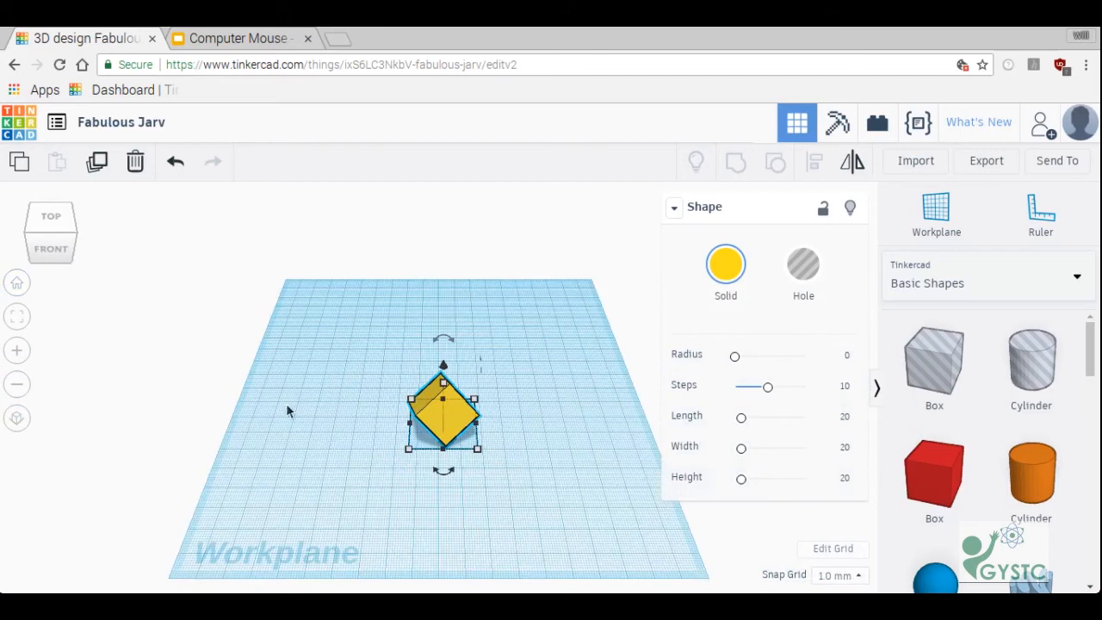
pyautogui.moveTo(371, 482)
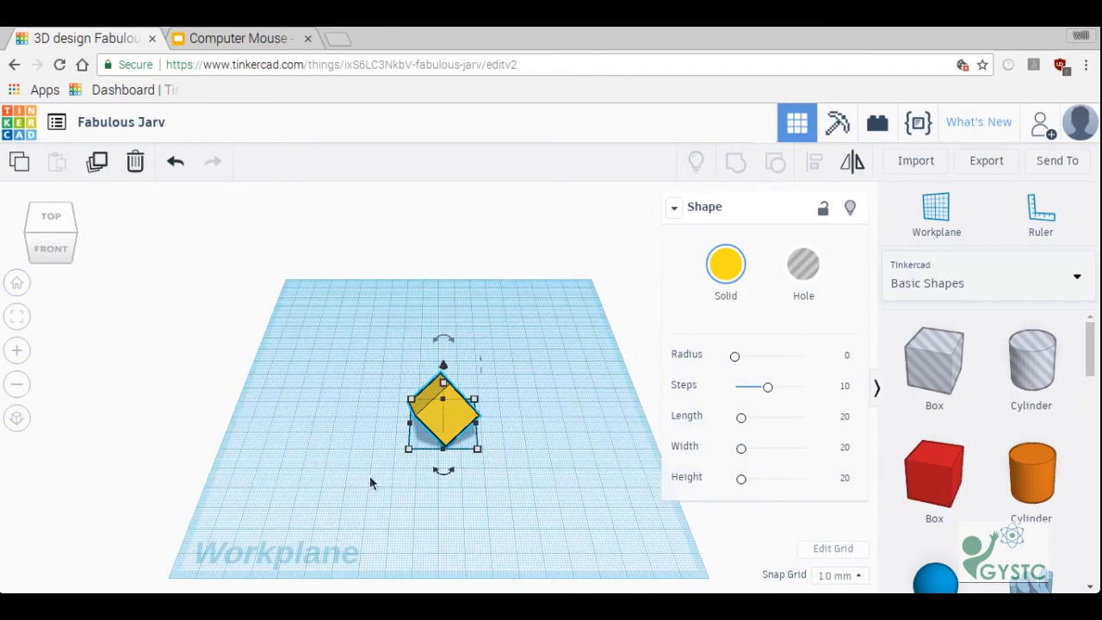
pyautogui.moveTo(375, 478)
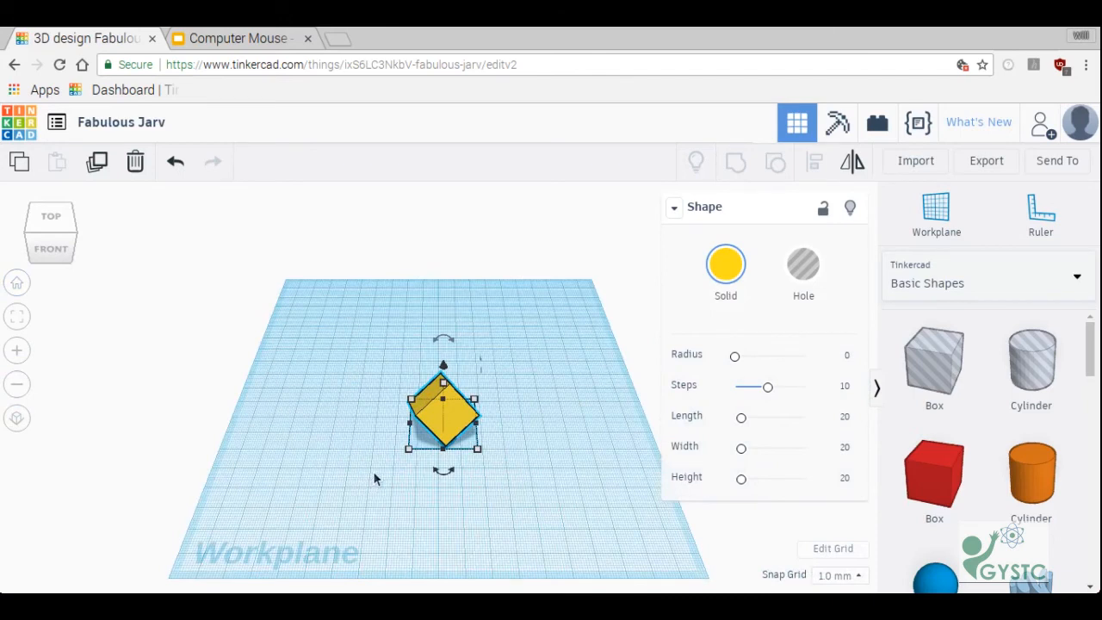